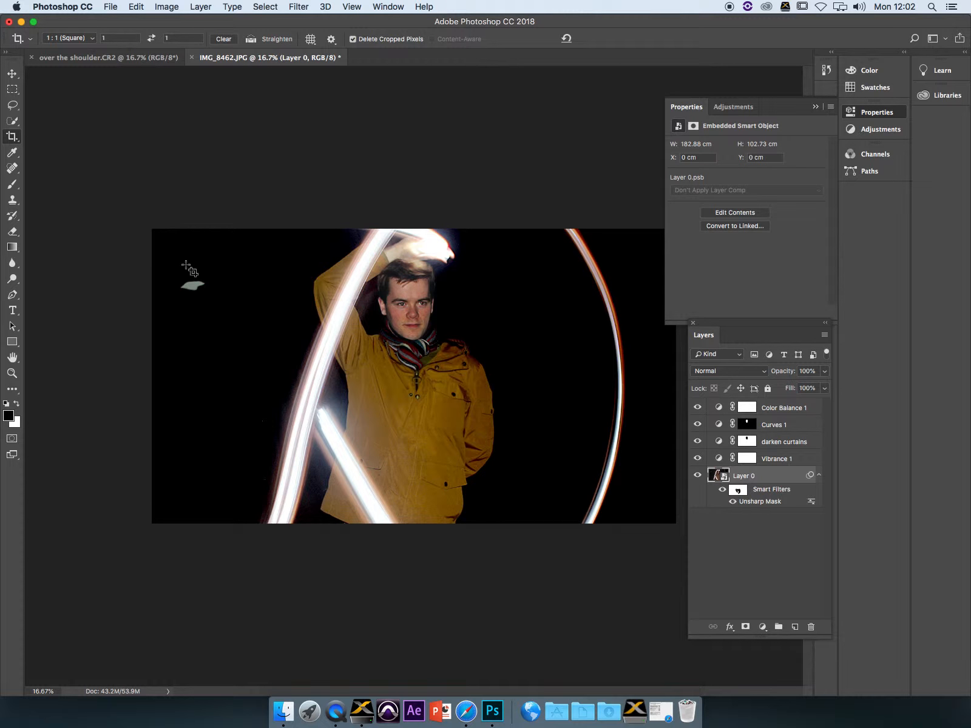
{"action": "mouse_move", "coordinate": [184, 282]}
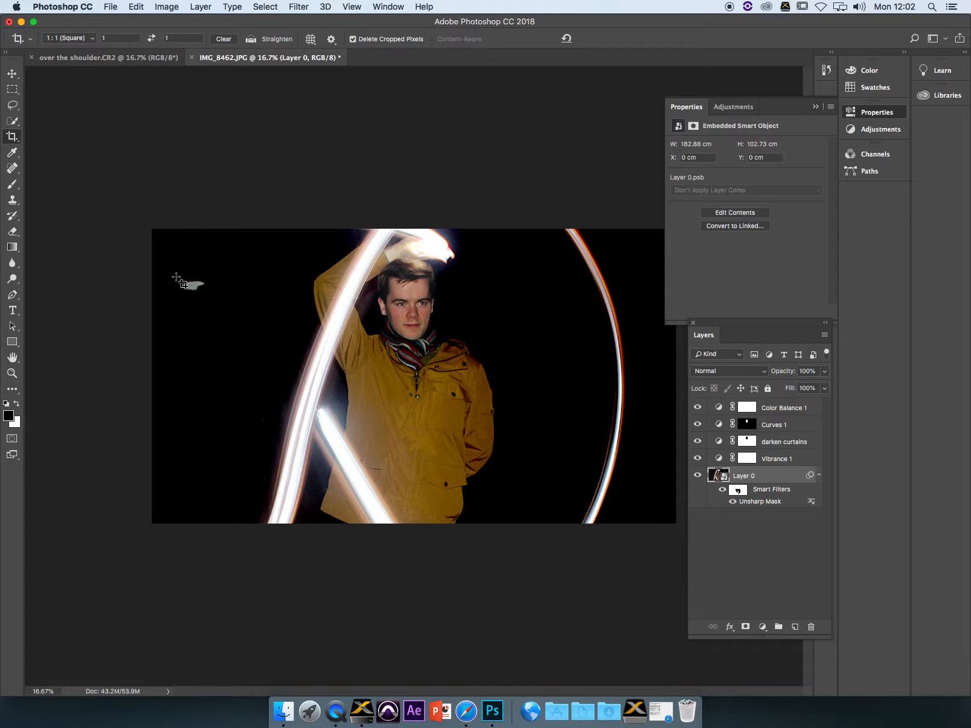
{"action": "mouse_move", "coordinate": [276, 303]}
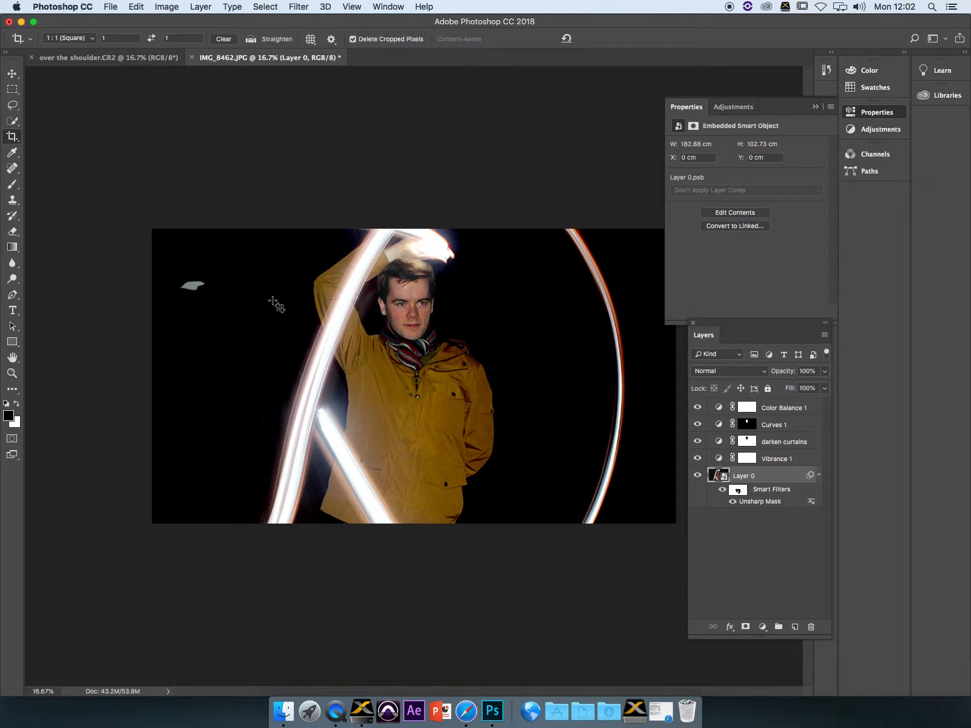
{"action": "mouse_move", "coordinate": [198, 306]}
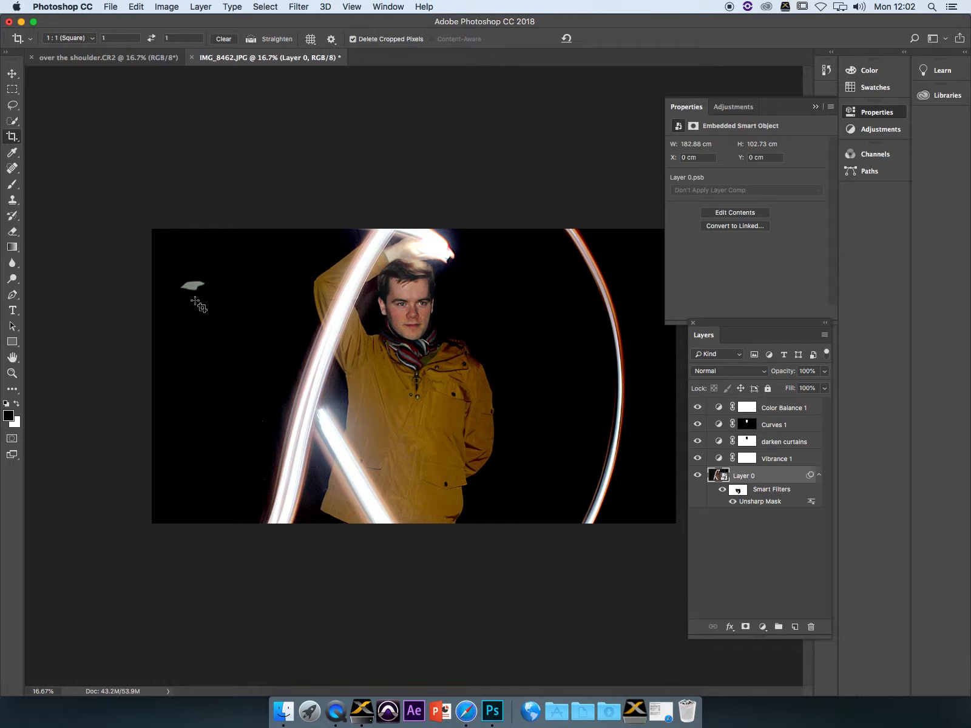
{"action": "mouse_move", "coordinate": [168, 285]}
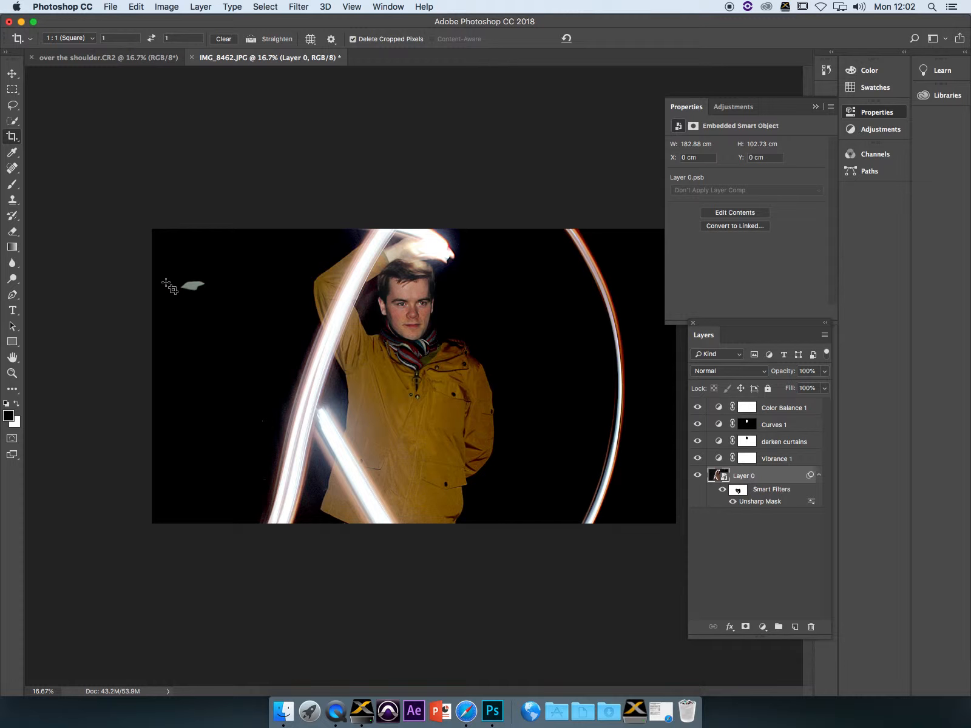
{"action": "mouse_move", "coordinate": [208, 272]}
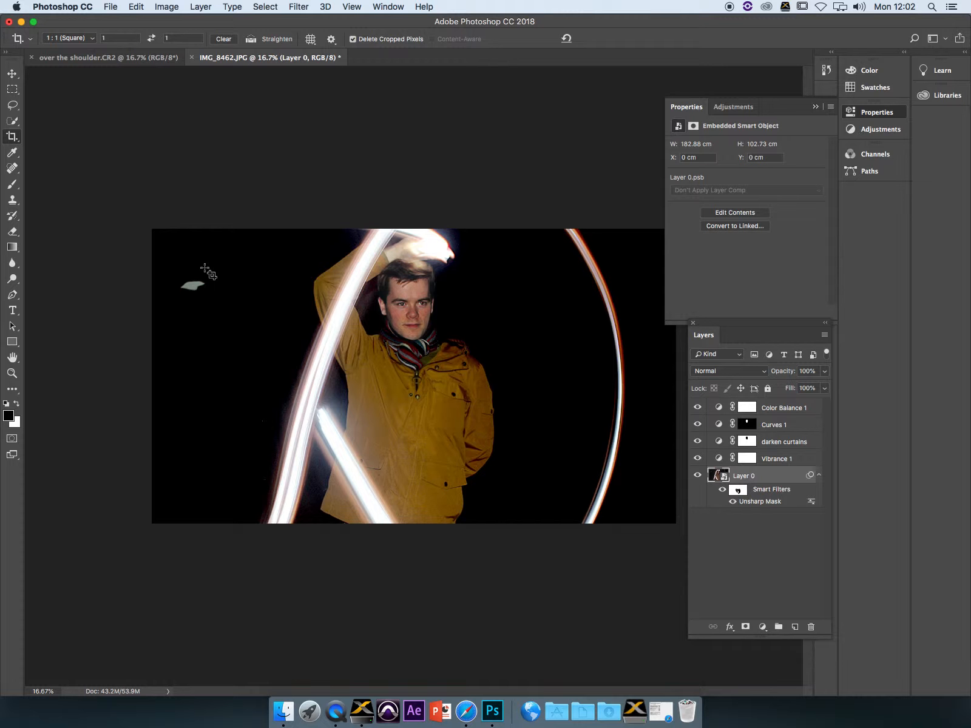
{"action": "mouse_move", "coordinate": [169, 318]}
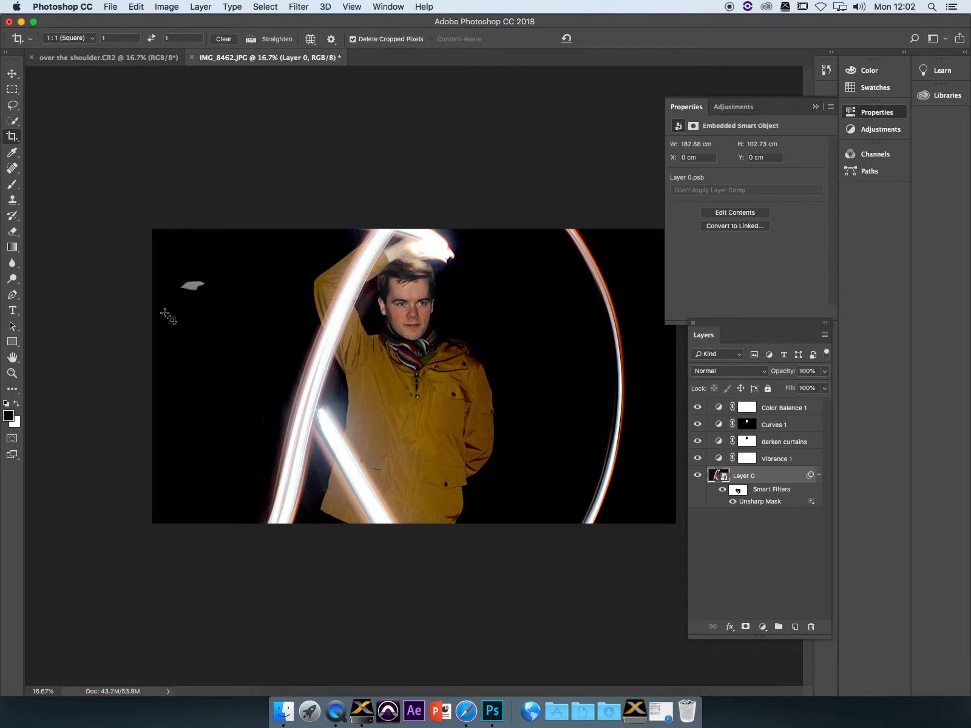
{"action": "mouse_move", "coordinate": [12, 200]}
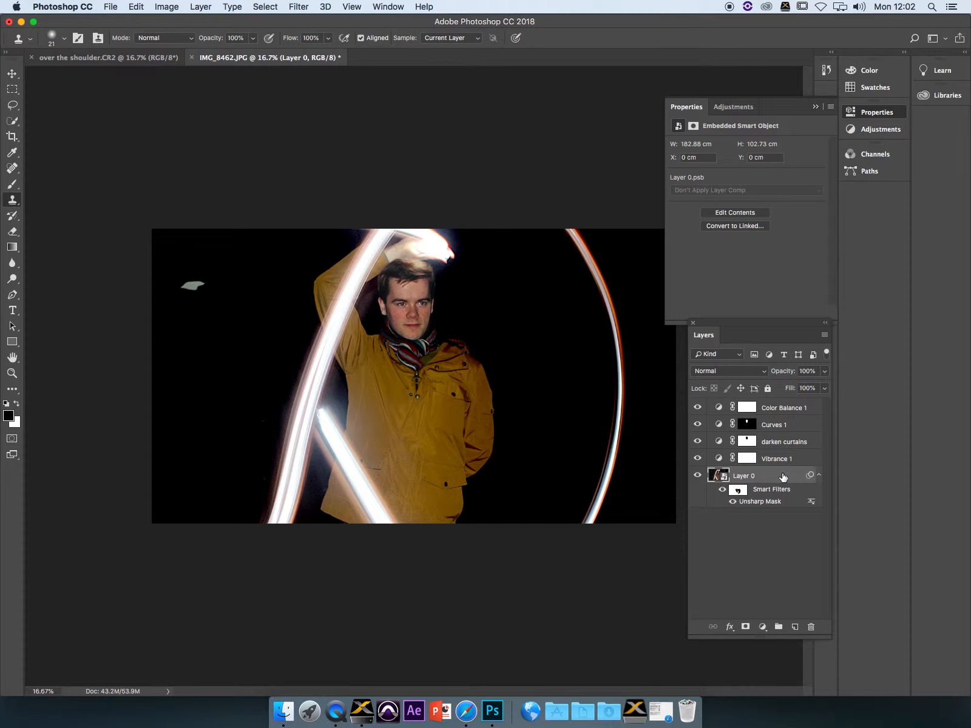
{"action": "mouse_move", "coordinate": [188, 312]}
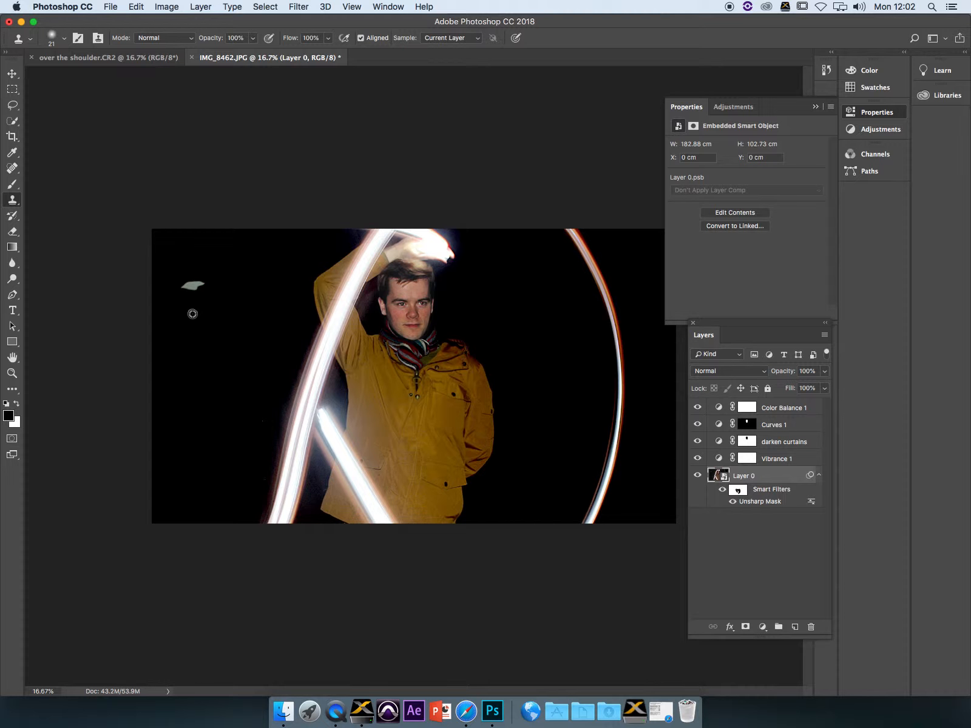
{"action": "mouse_move", "coordinate": [192, 319]}
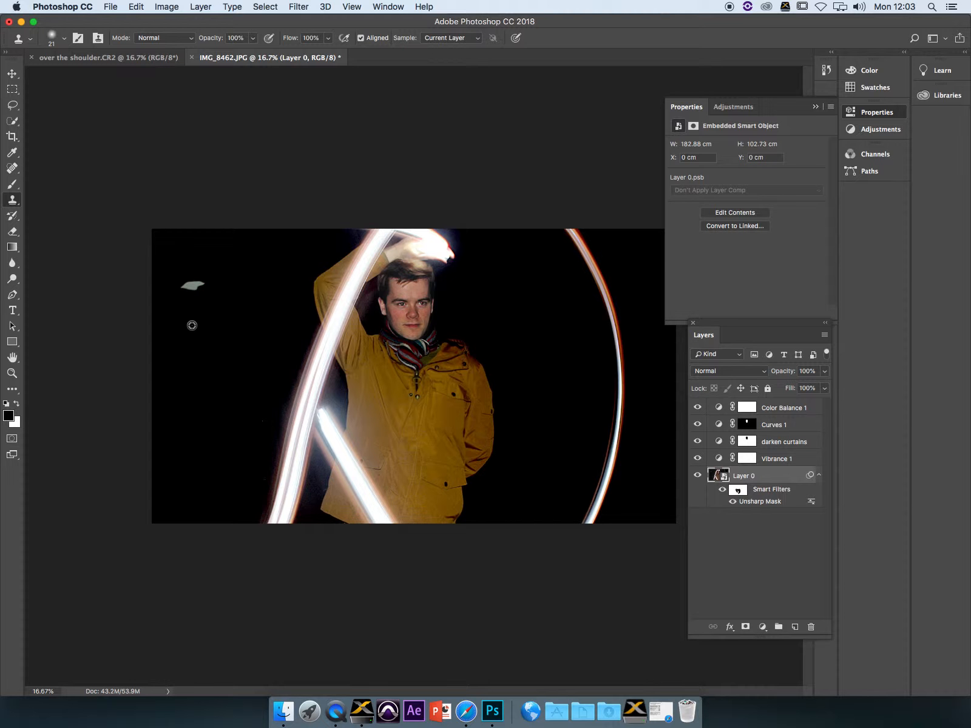
{"action": "mouse_move", "coordinate": [875, 539]}
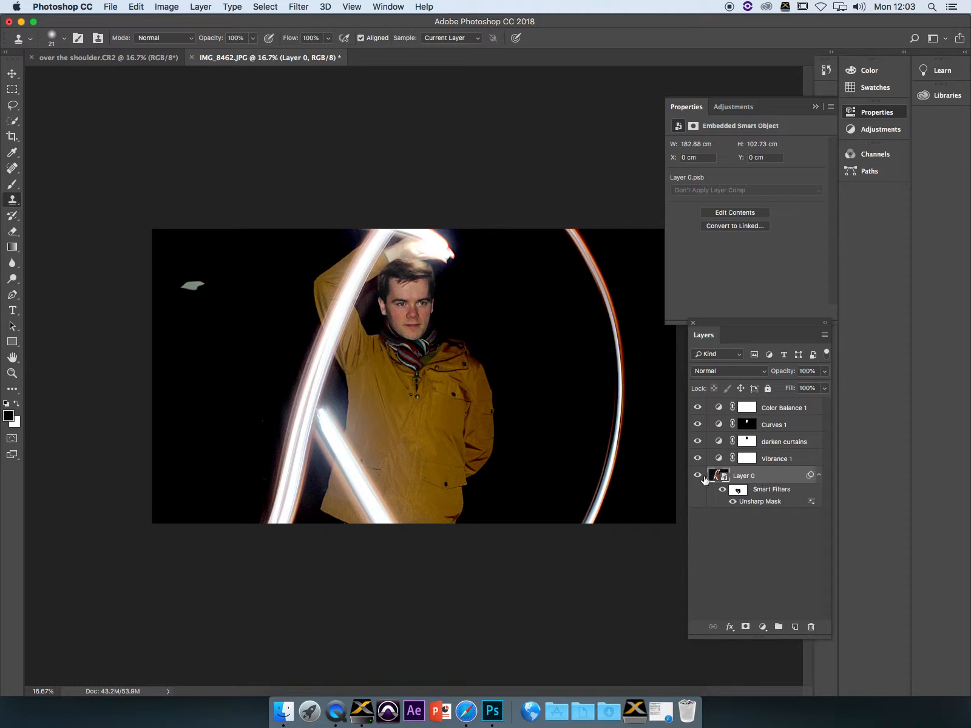
{"action": "mouse_move", "coordinate": [797, 474]}
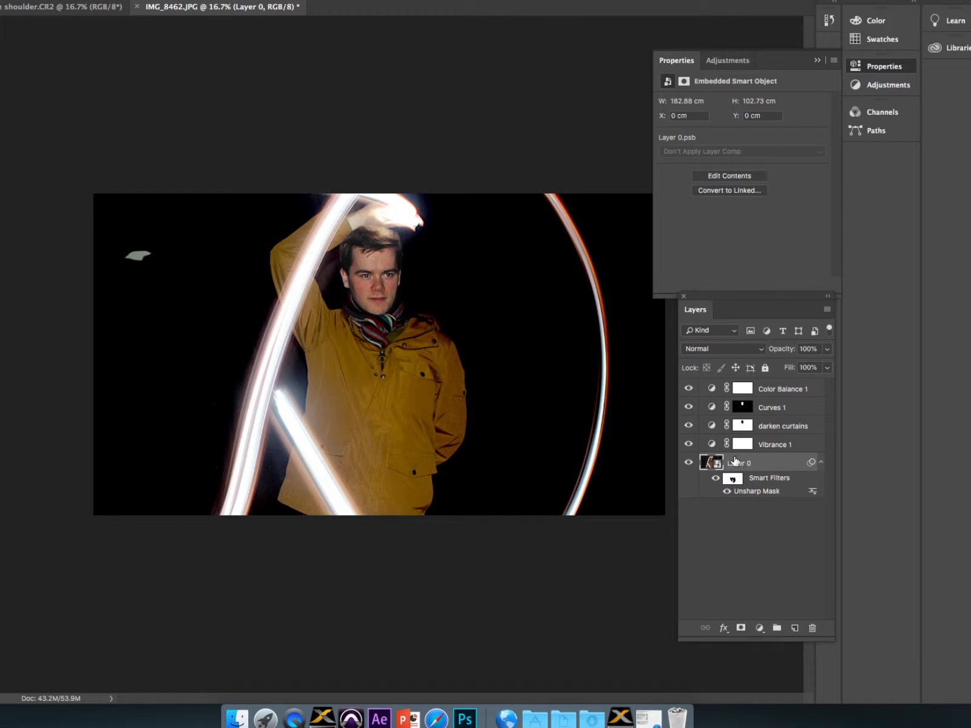
{"action": "mouse_move", "coordinate": [734, 476]}
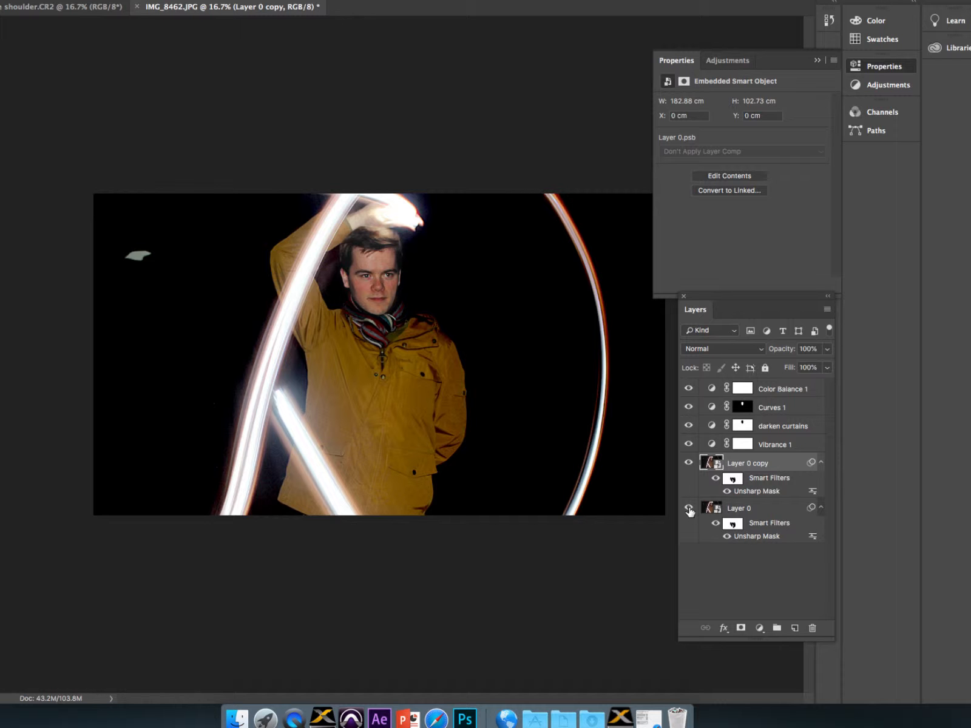
Step: Hide the original Layer 0 so only Layer 0 copy shows
{"action": "left_click", "coordinate": [687, 511]}
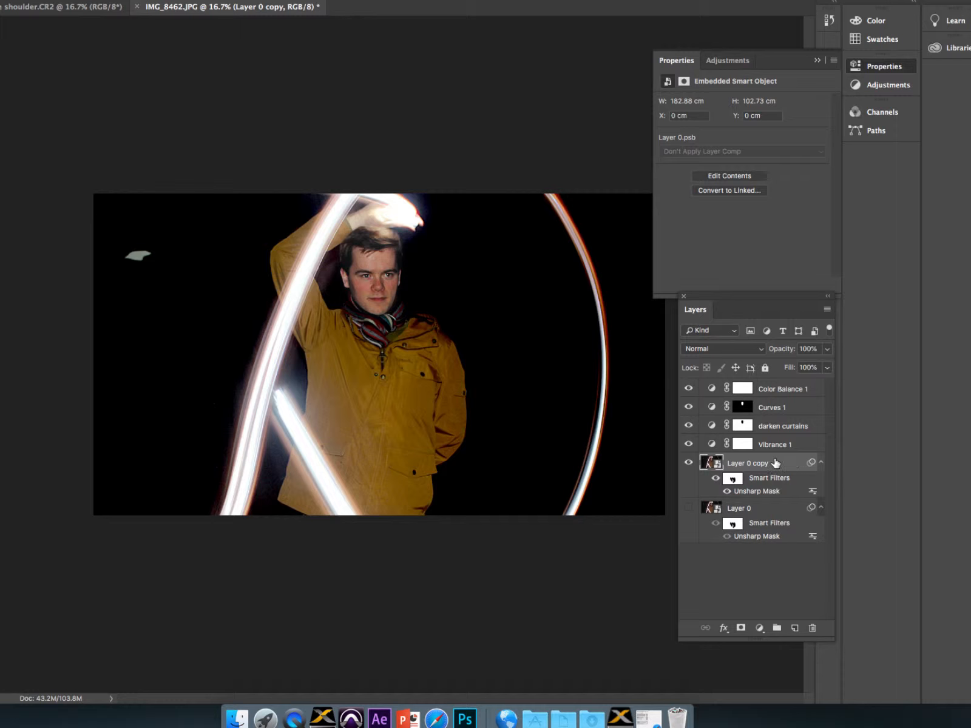
Step: Rasterize Layer 0 copy from a smart object into a plain pixel layer
{"action": "right_click", "coordinate": [747, 463]}
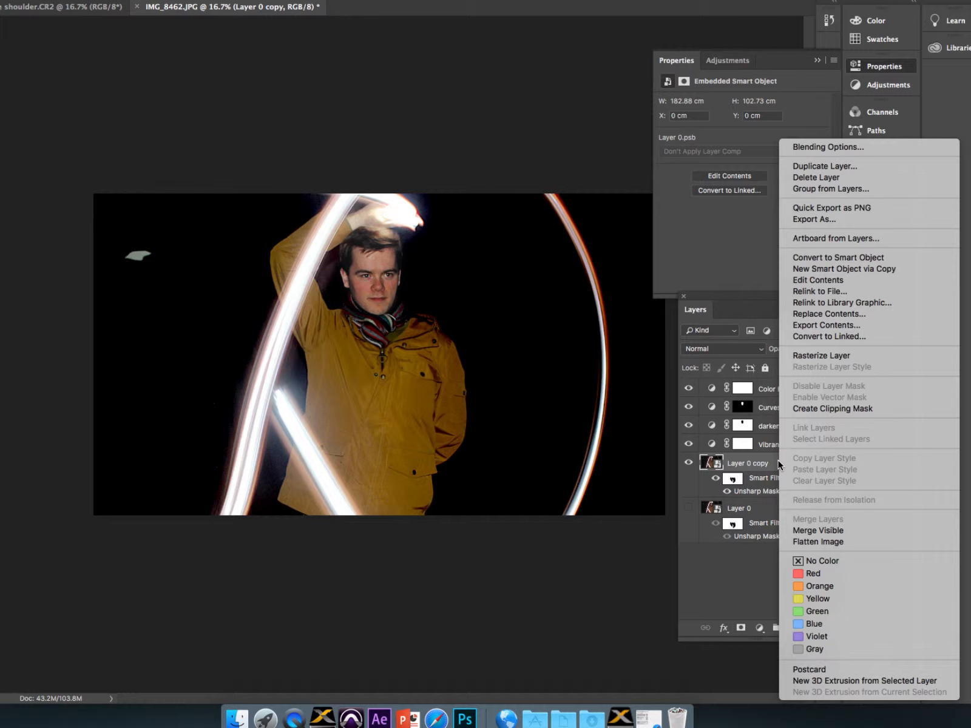
{"action": "mouse_move", "coordinate": [832, 355]}
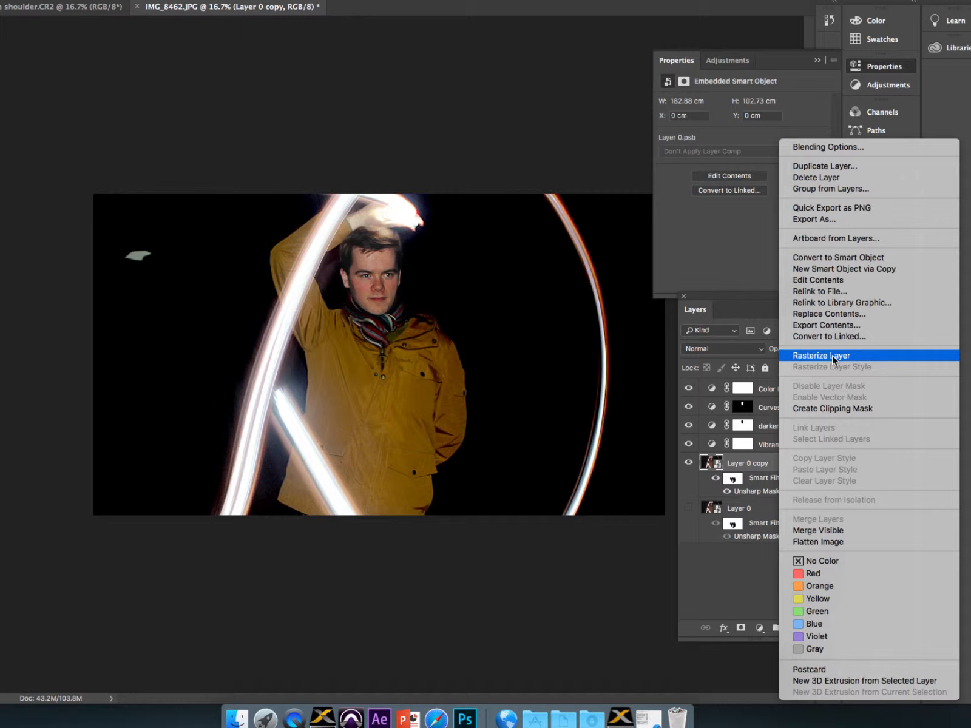
{"action": "left_click", "coordinate": [821, 354]}
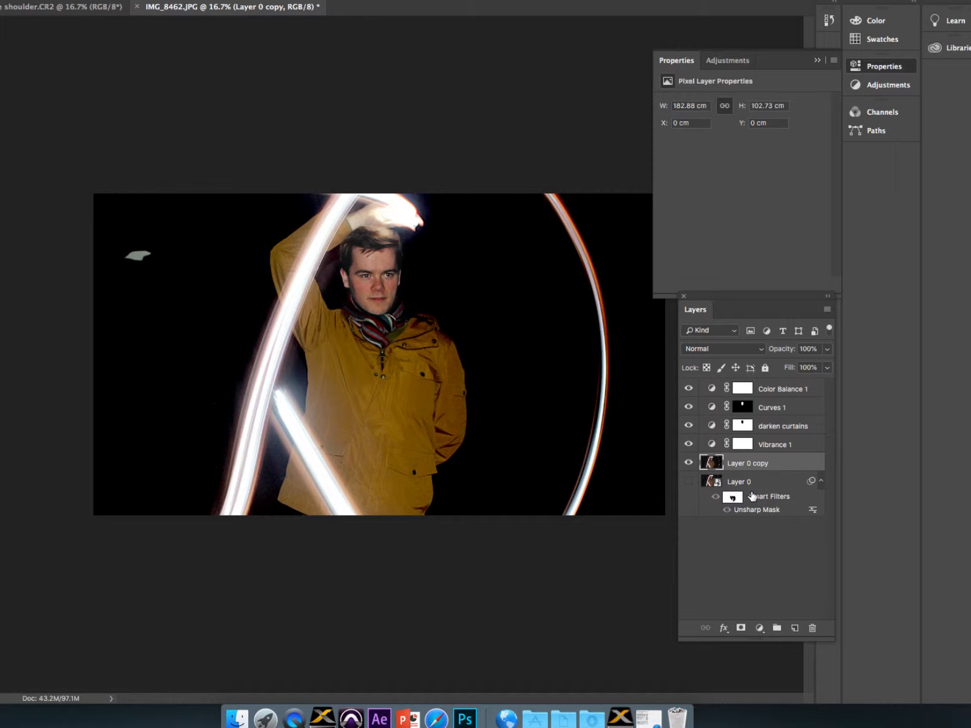
{"action": "mouse_move", "coordinate": [740, 509]}
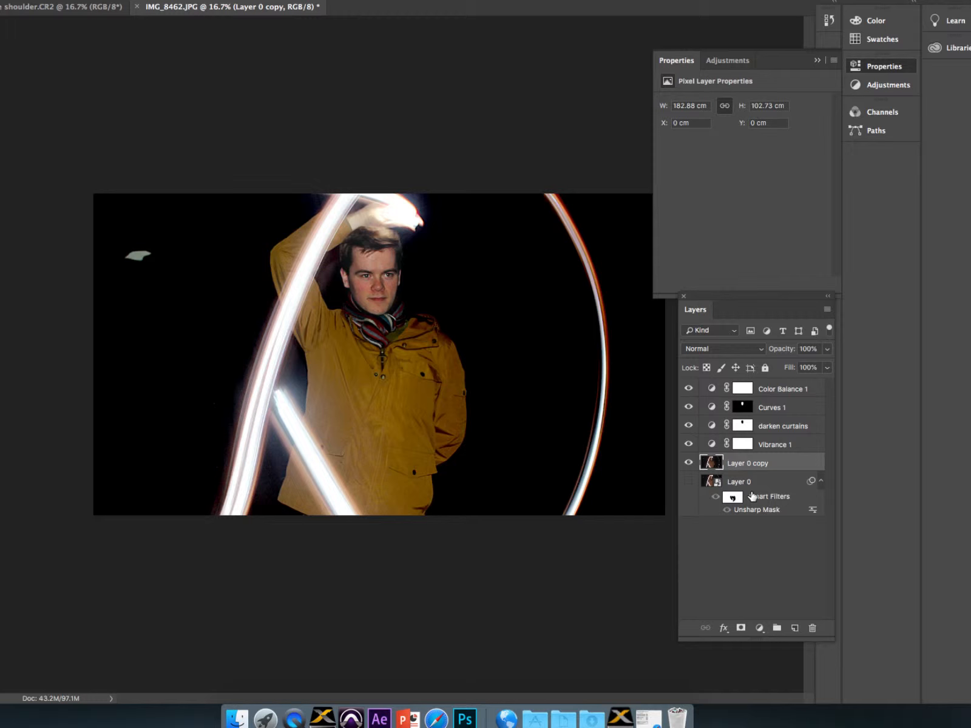
{"action": "mouse_move", "coordinate": [804, 471]}
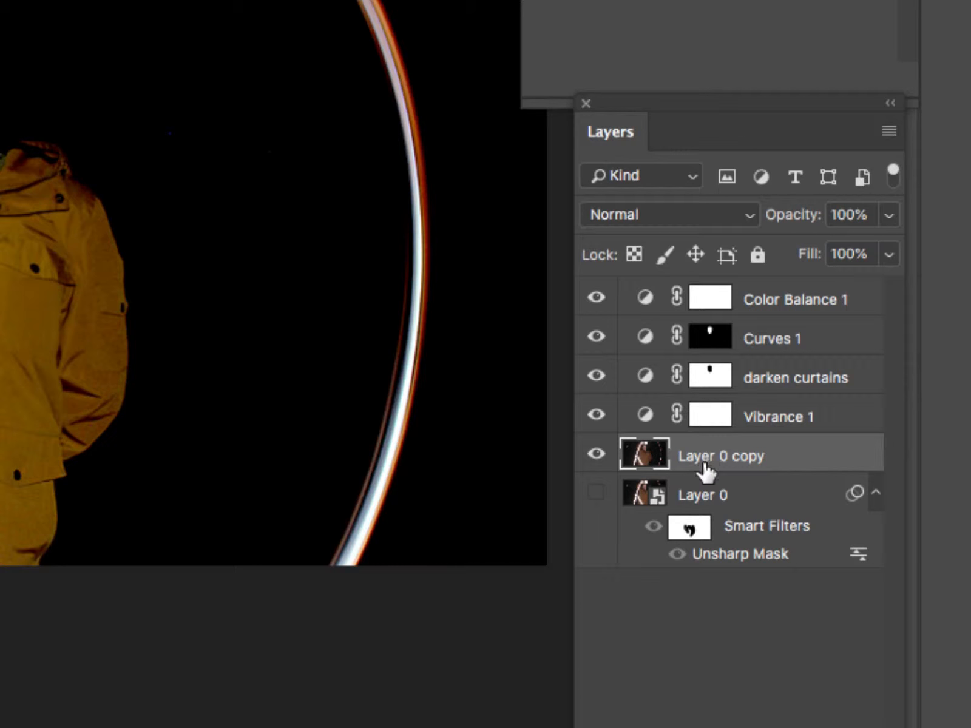
Step: Rename the Layer 0 copy layer to 'cloned layer'
{"action": "double_click", "coordinate": [719, 456]}
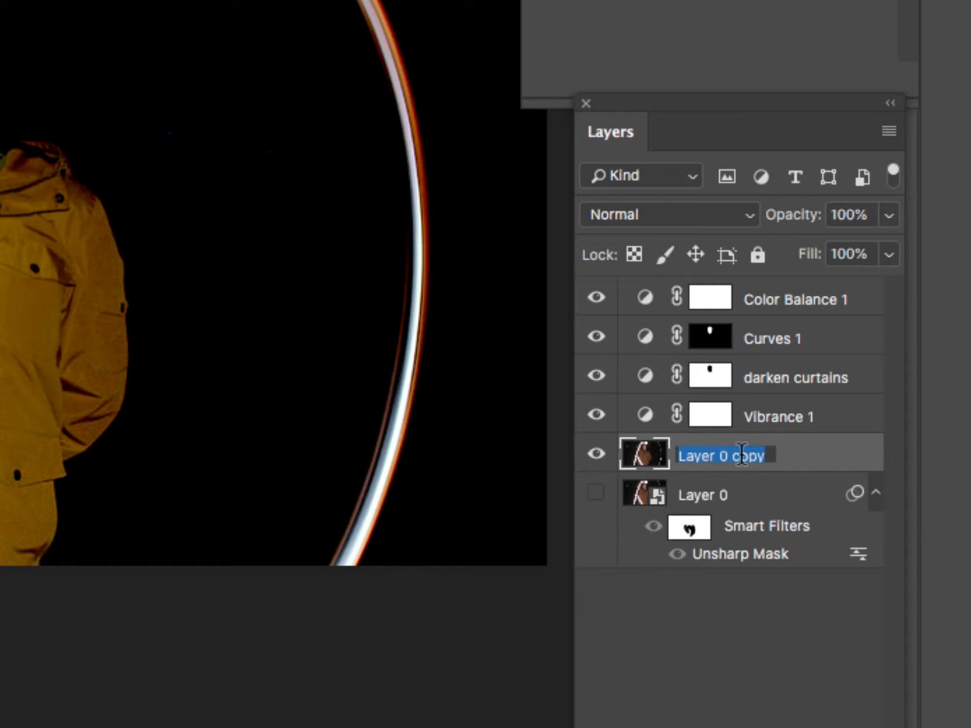
{"action": "type", "text": "cloned layer"}
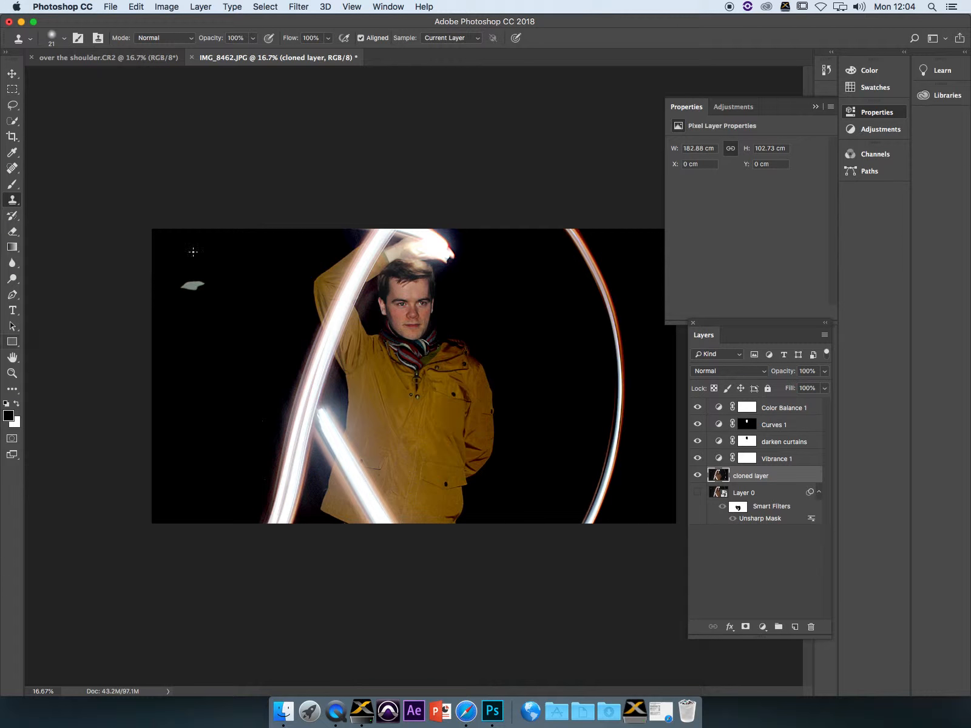
{"action": "mouse_move", "coordinate": [193, 286]}
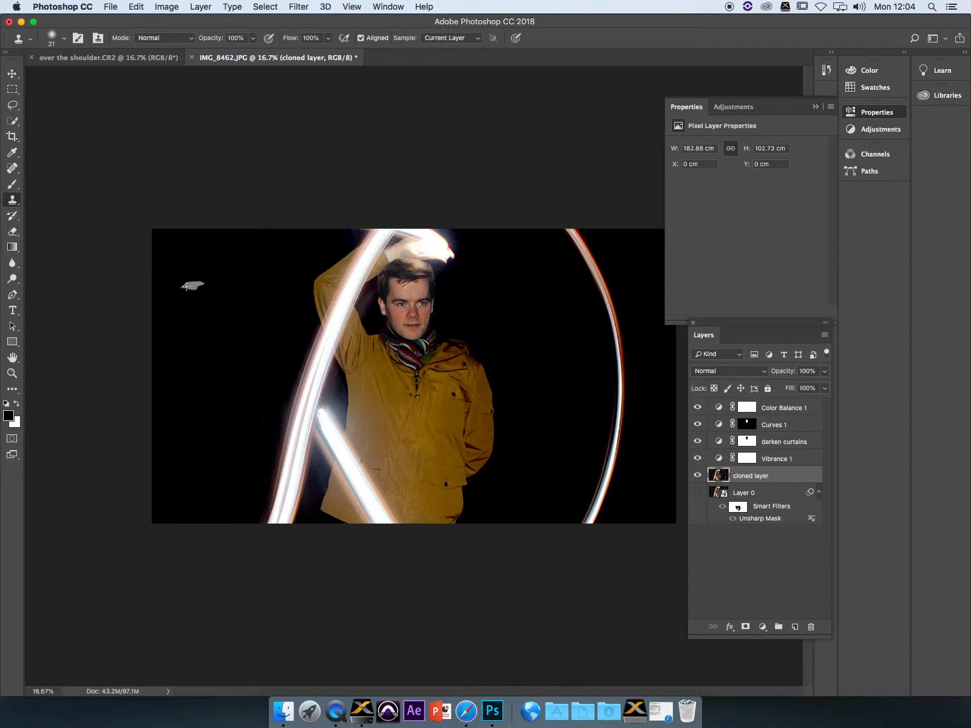
Step: Enlarge the clone brush to about 316 px with 0% hardness
{"action": "left_click", "coordinate": [52, 38]}
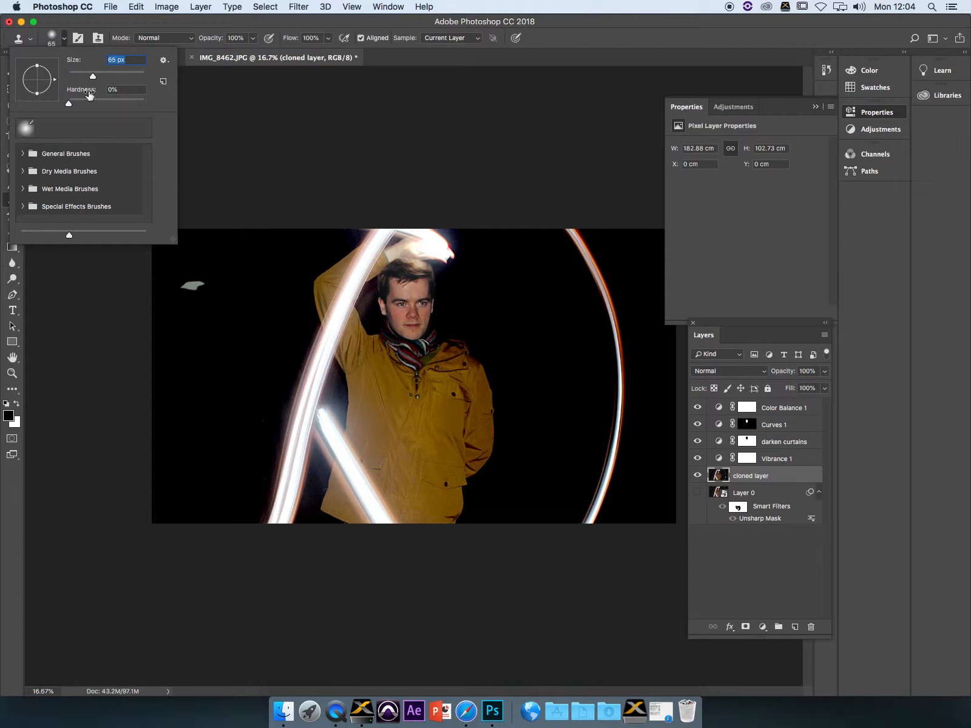
{"action": "left_click_drag", "start_coordinate": [92, 74], "coordinate": [124, 74]}
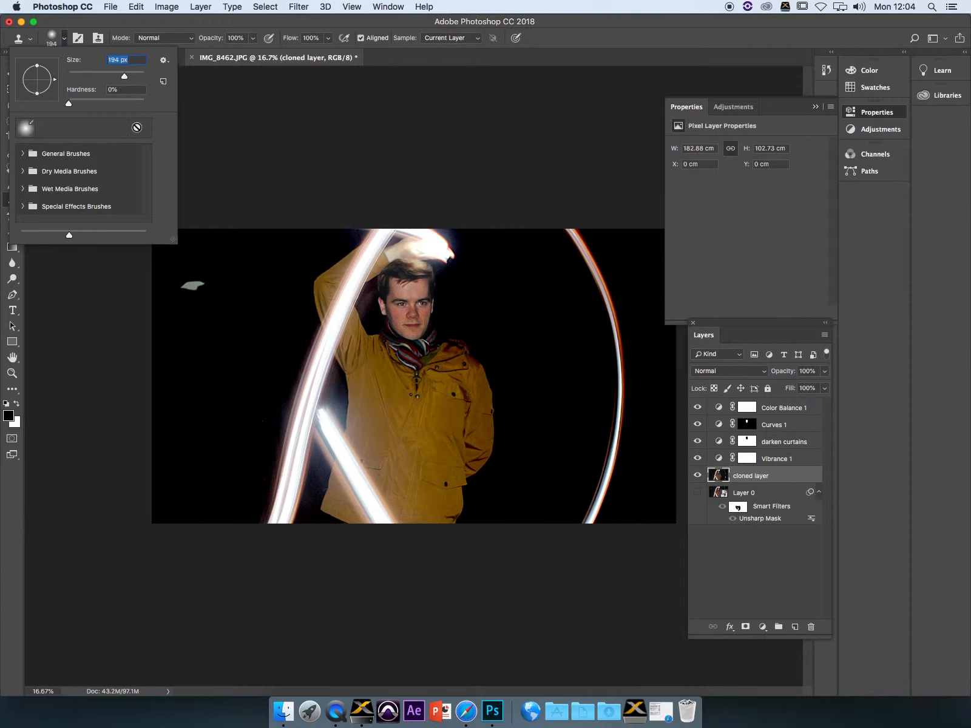
{"action": "left_click_drag", "start_coordinate": [124, 76], "coordinate": [130, 75]}
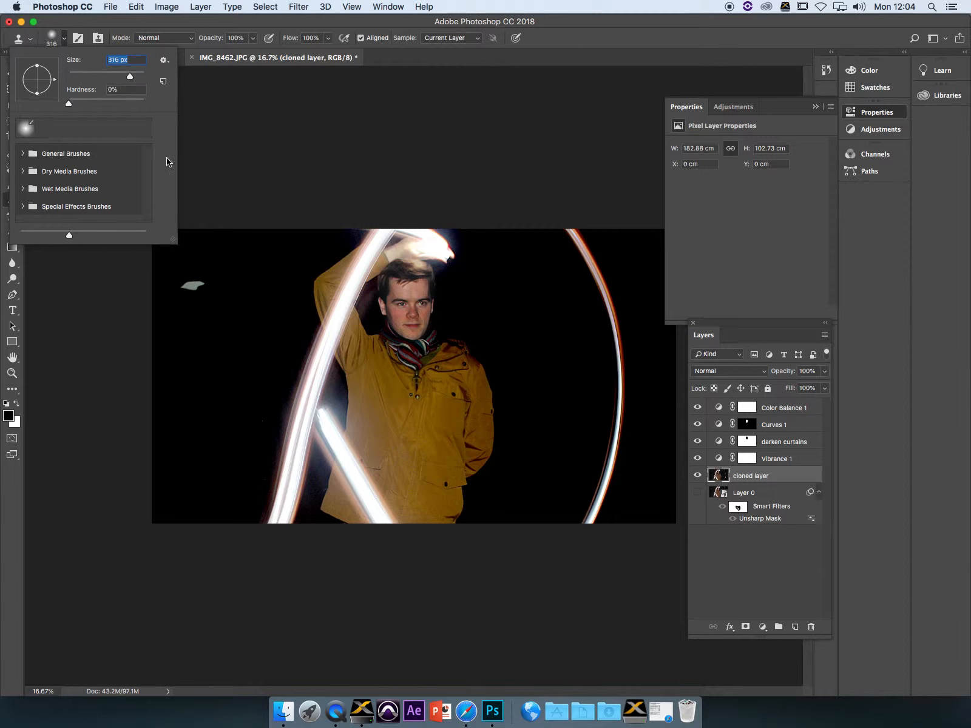
{"action": "mouse_move", "coordinate": [180, 37]}
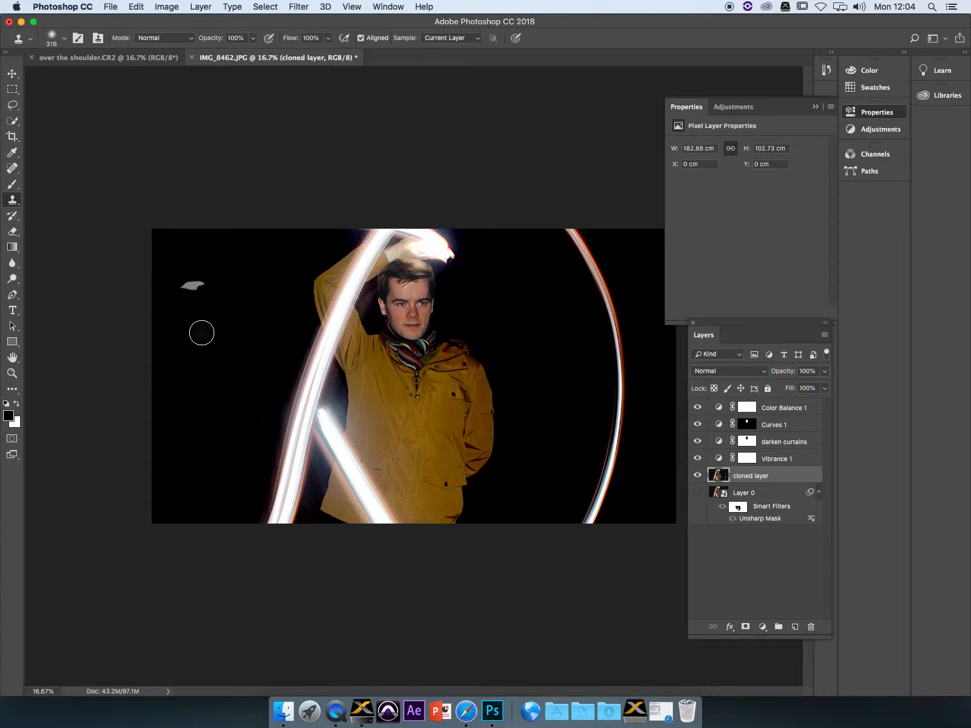
{"action": "mouse_move", "coordinate": [193, 315]}
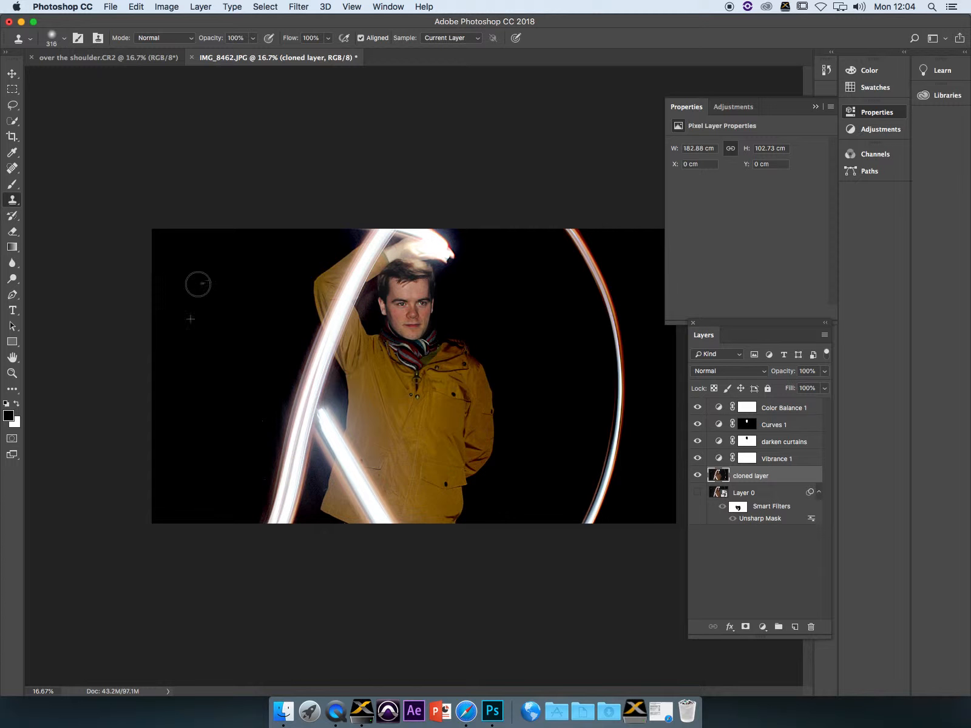
{"action": "mouse_move", "coordinate": [189, 289]}
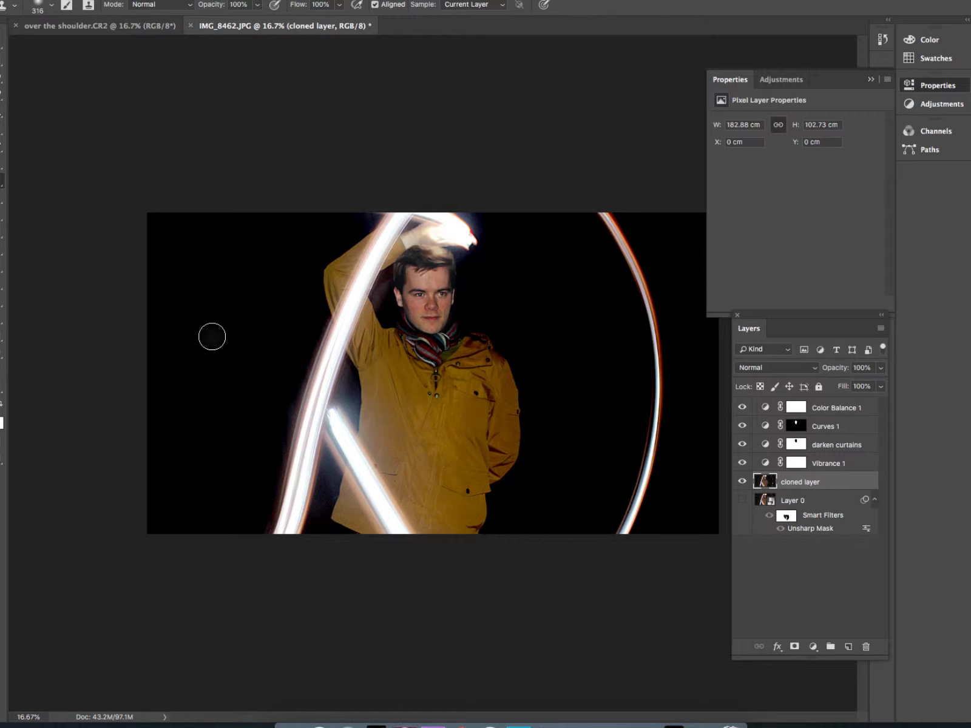
{"action": "mouse_move", "coordinate": [206, 335]}
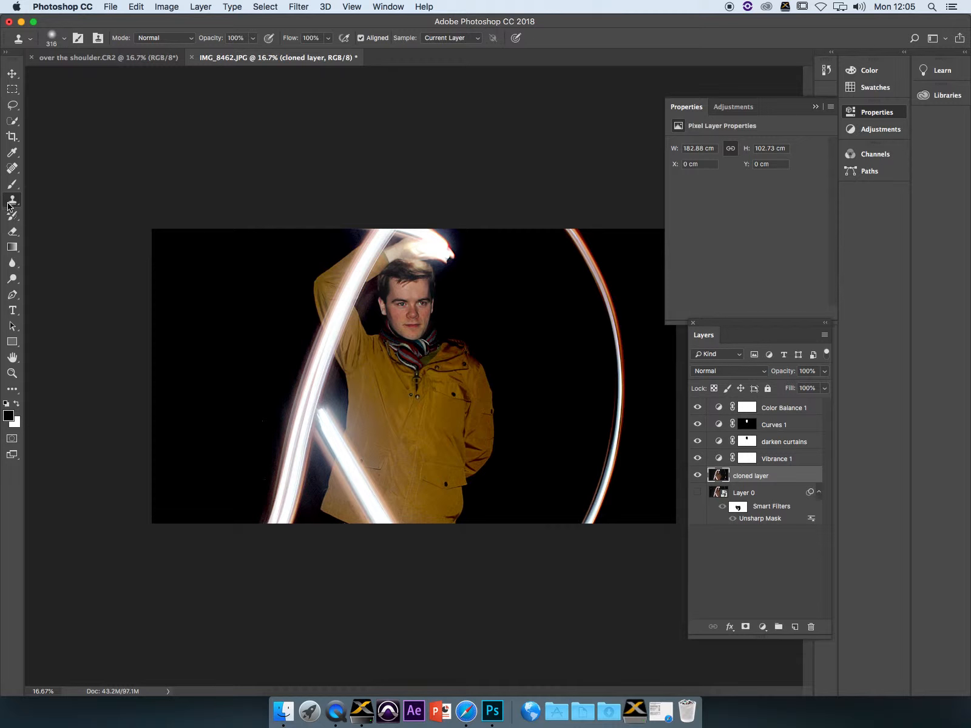
{"action": "mouse_move", "coordinate": [192, 329]}
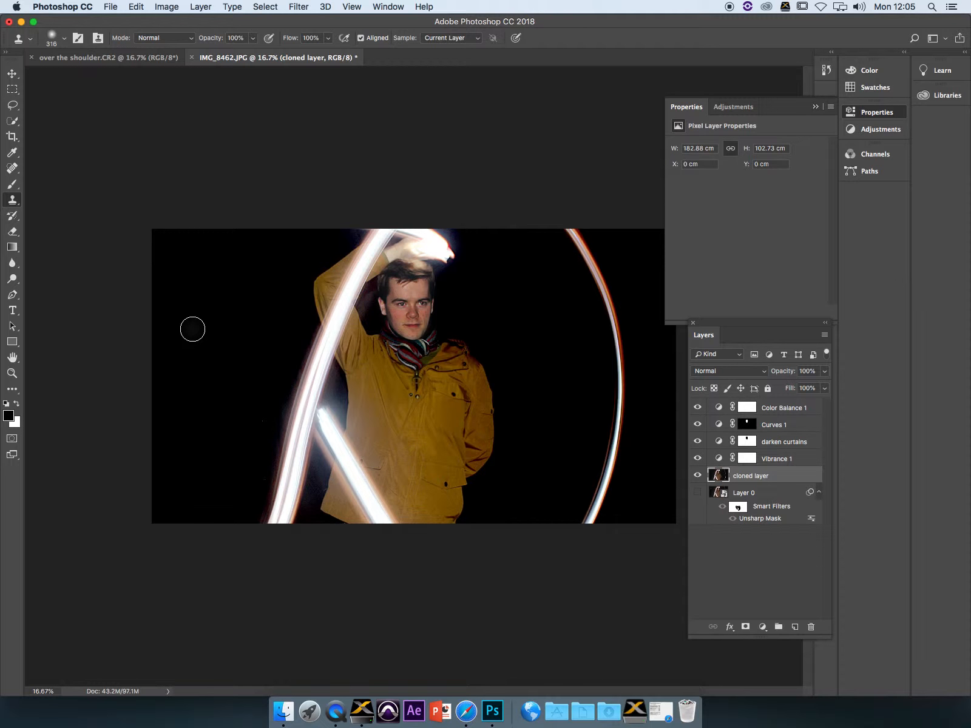
{"action": "mouse_move", "coordinate": [235, 331]}
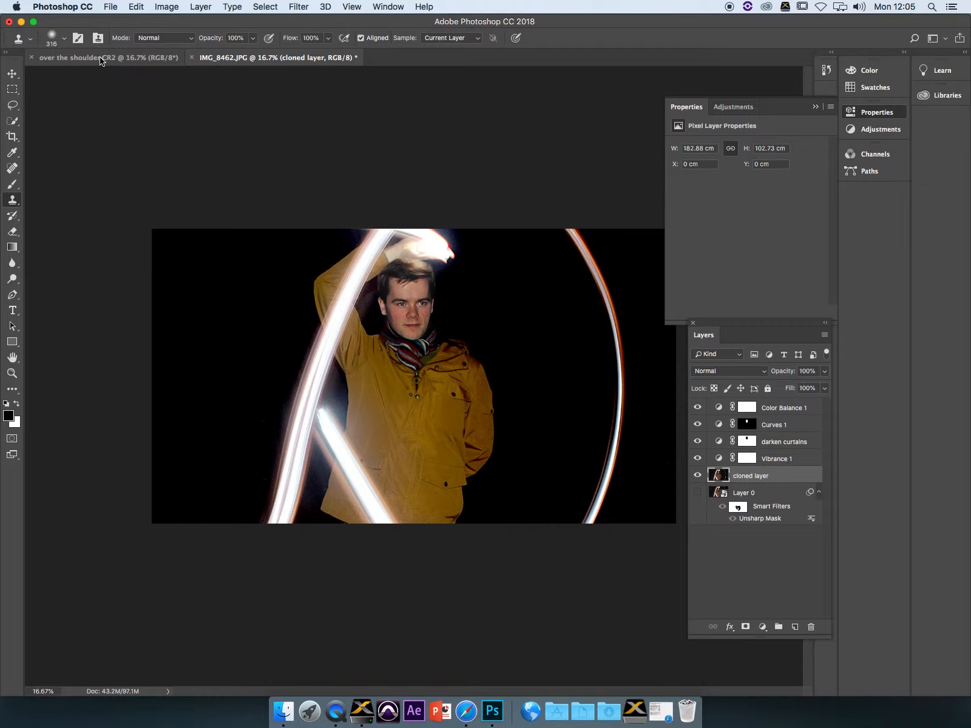
Step: Switch to the scarecrow photo document 'over the shoulder.CR2'
{"action": "left_click", "coordinate": [93, 57]}
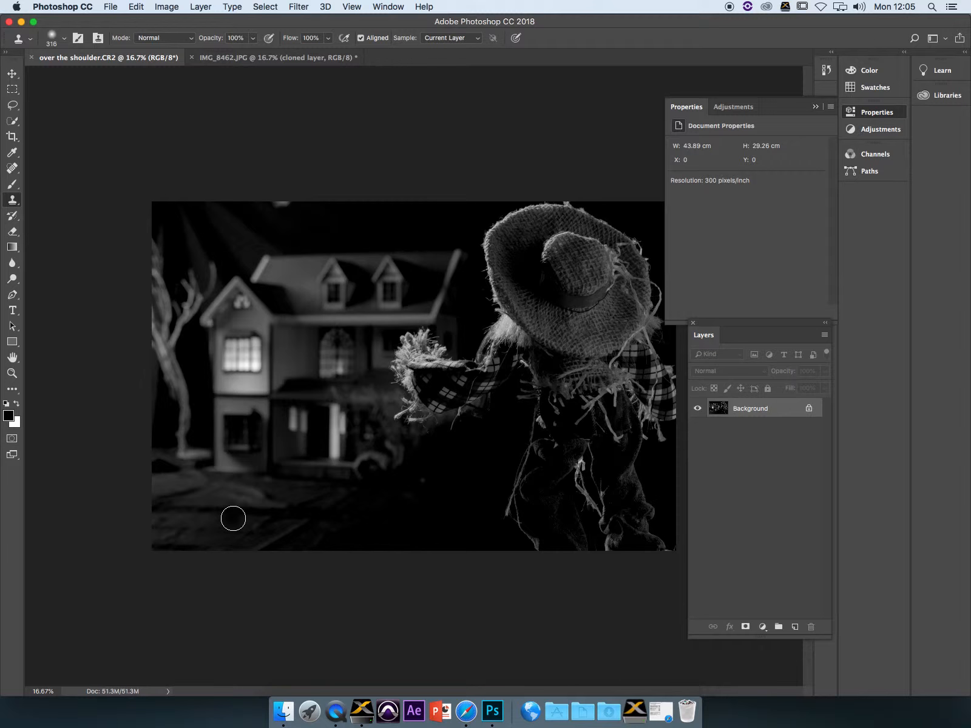
{"action": "mouse_move", "coordinate": [21, 269]}
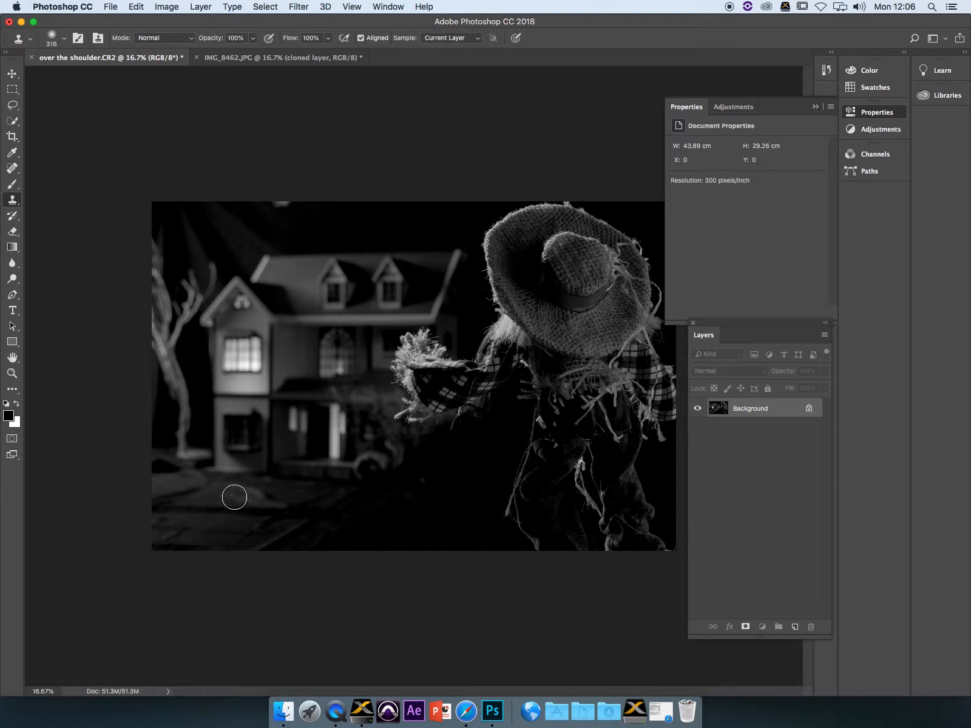
{"action": "mouse_move", "coordinate": [836, 495]}
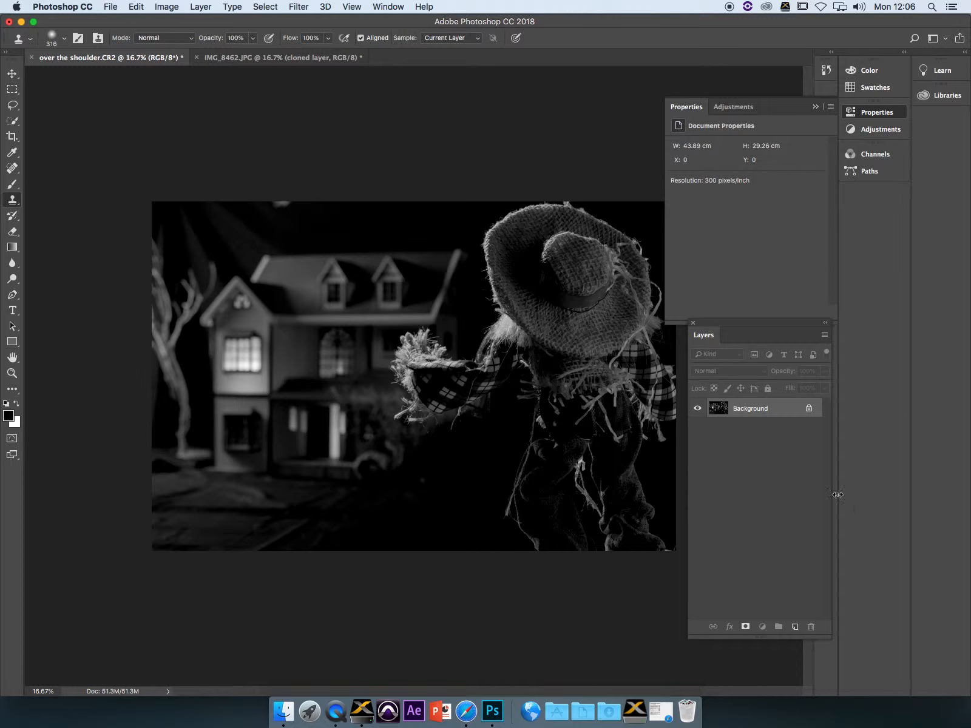
{"action": "mouse_move", "coordinate": [212, 517]}
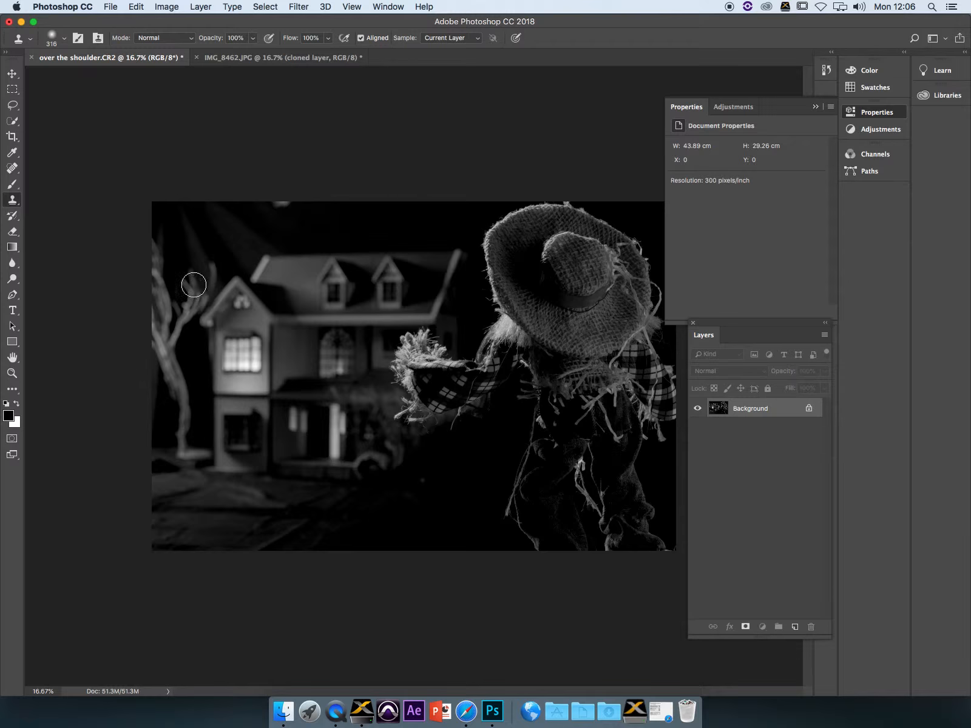
Step: Reduce the clone brush to about 182 px for the ground folds
{"action": "left_click", "coordinate": [63, 37]}
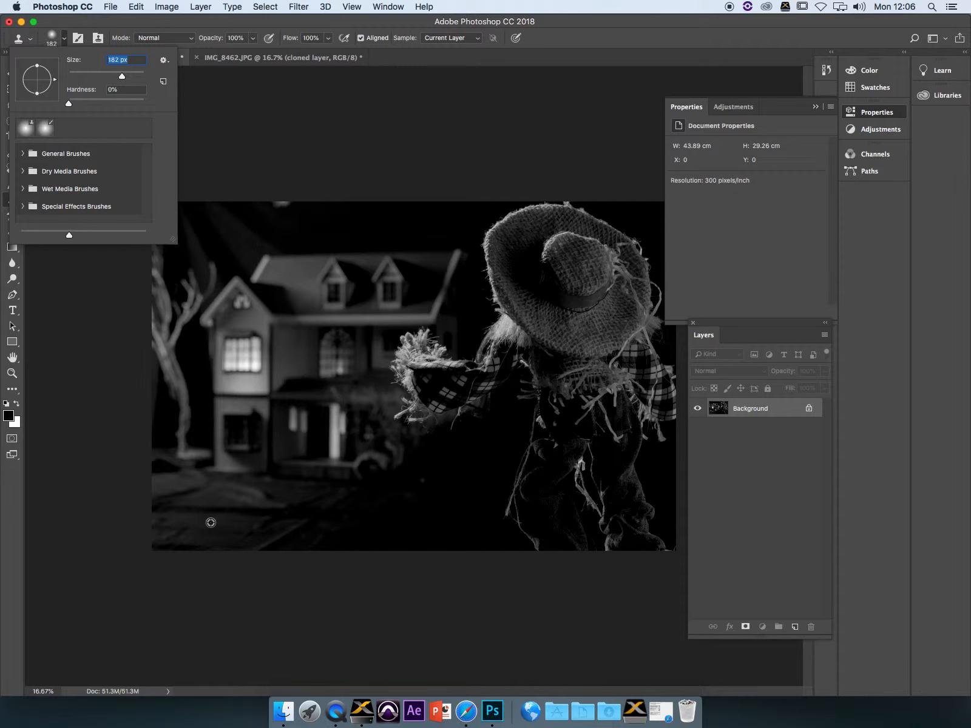
{"action": "left_click", "coordinate": [106, 57]}
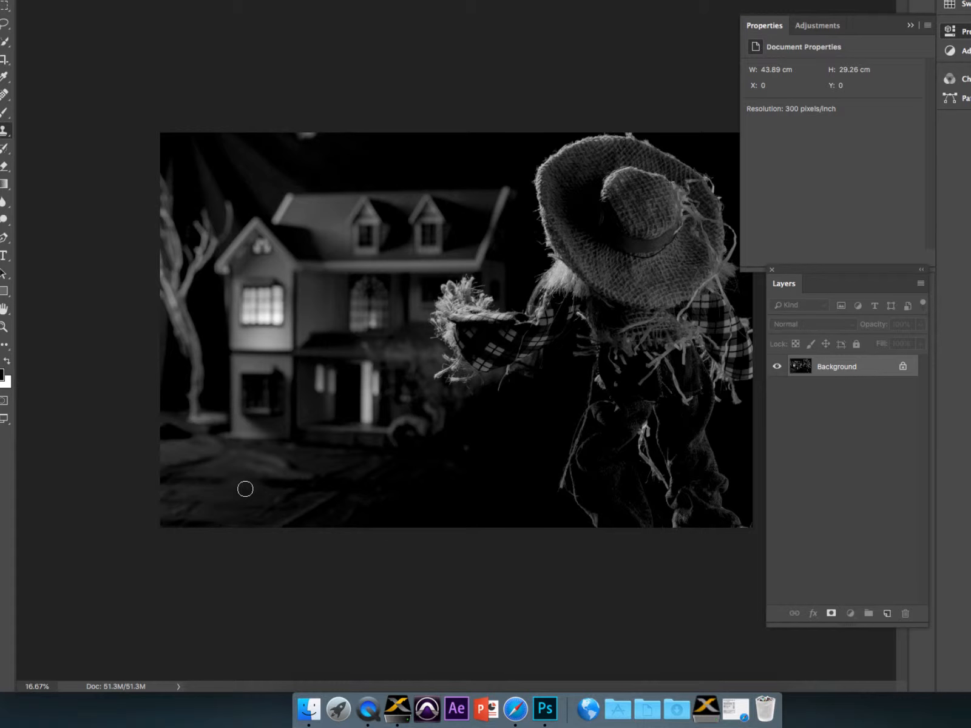
{"action": "mouse_move", "coordinate": [205, 494]}
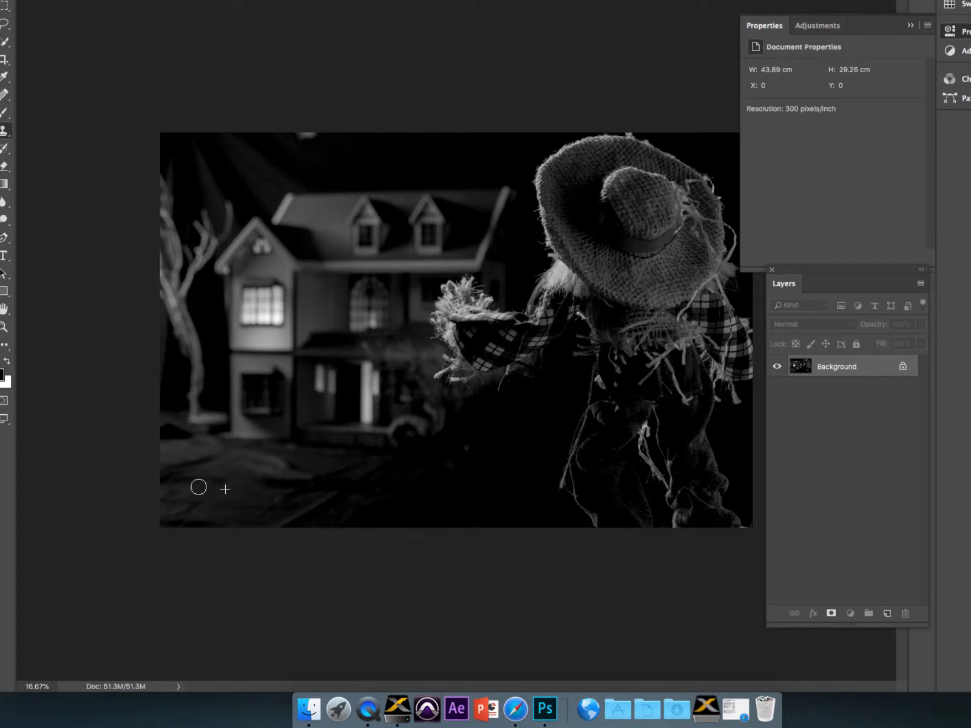
{"action": "mouse_move", "coordinate": [279, 473]}
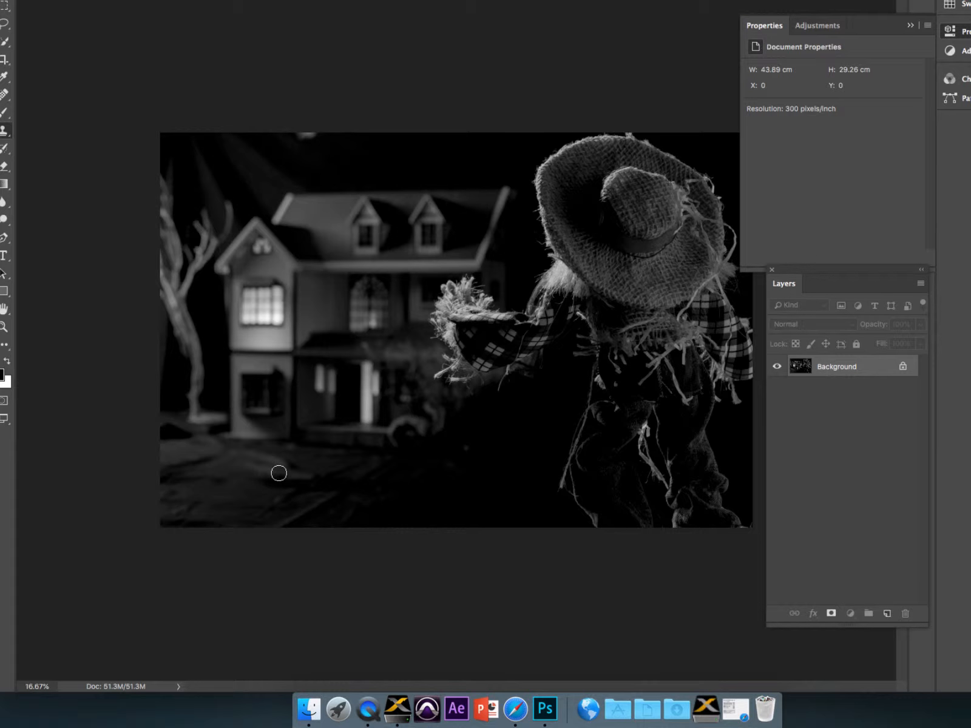
{"action": "mouse_move", "coordinate": [273, 485]}
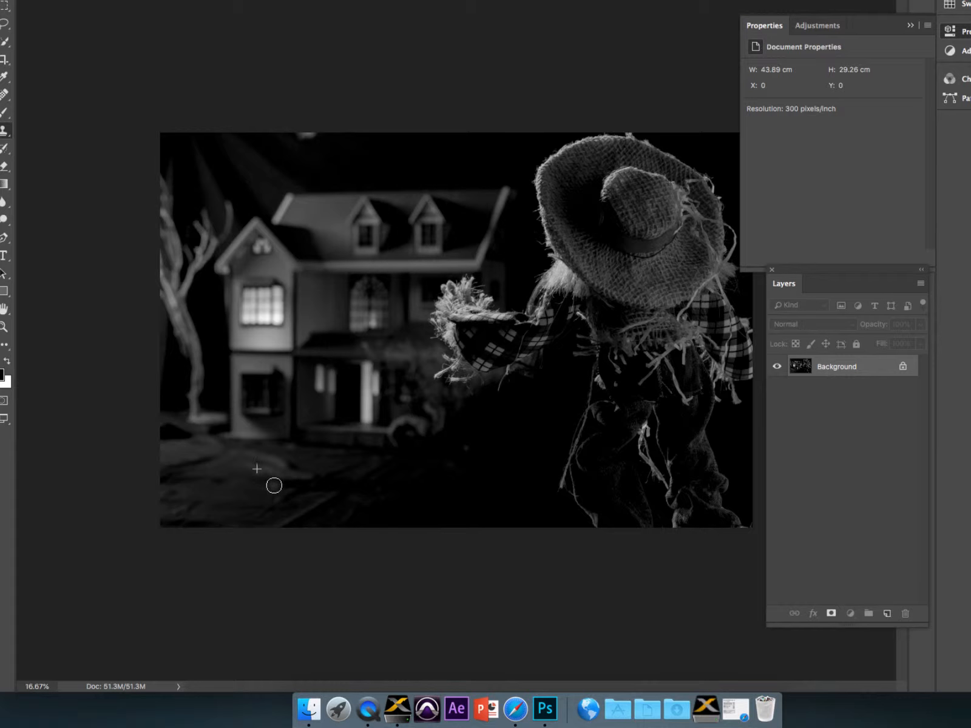
{"action": "mouse_move", "coordinate": [340, 502]}
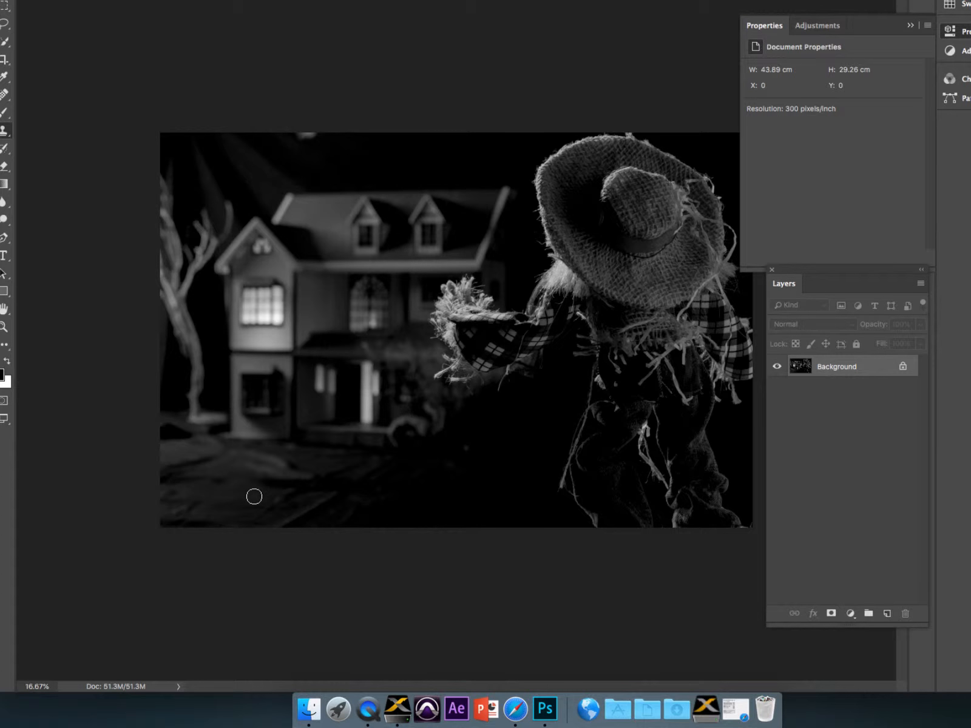
{"action": "mouse_move", "coordinate": [288, 487]}
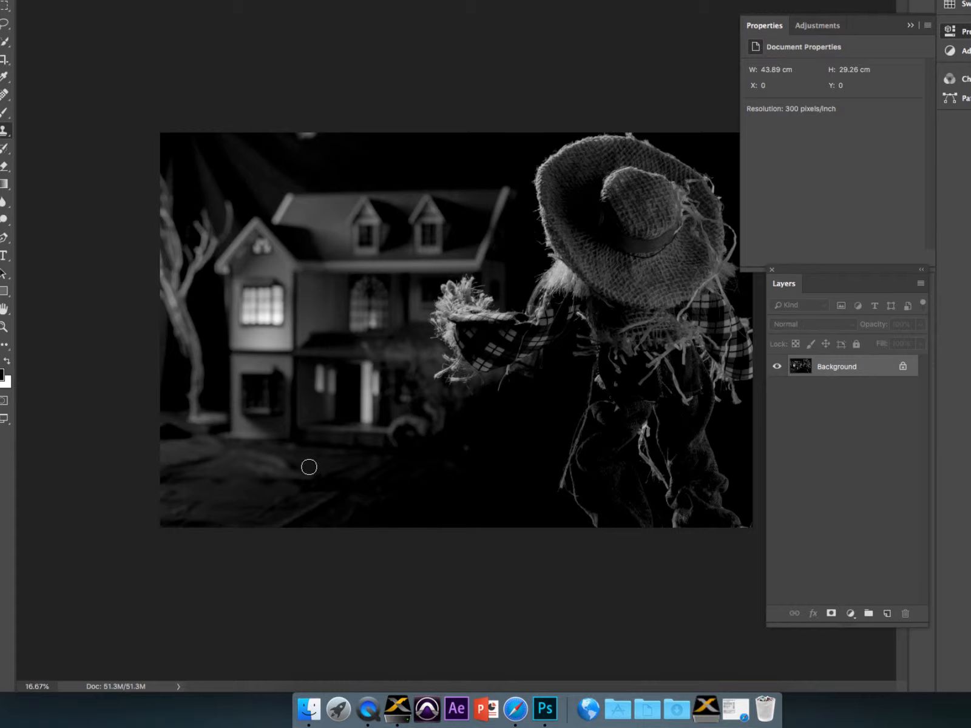
{"action": "mouse_move", "coordinate": [230, 501]}
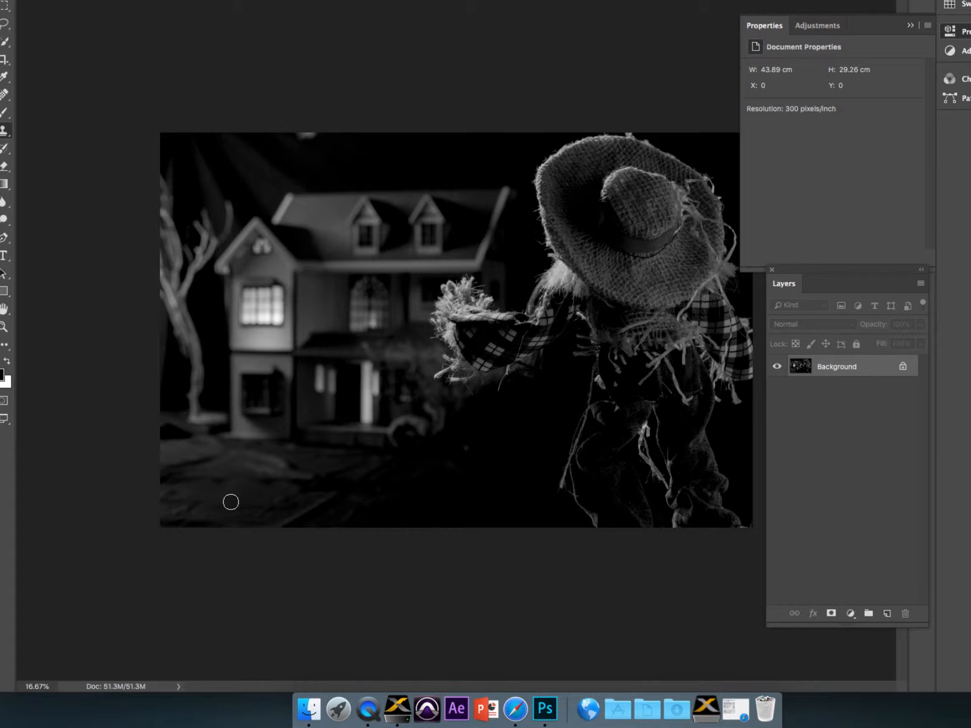
{"action": "mouse_move", "coordinate": [216, 482]}
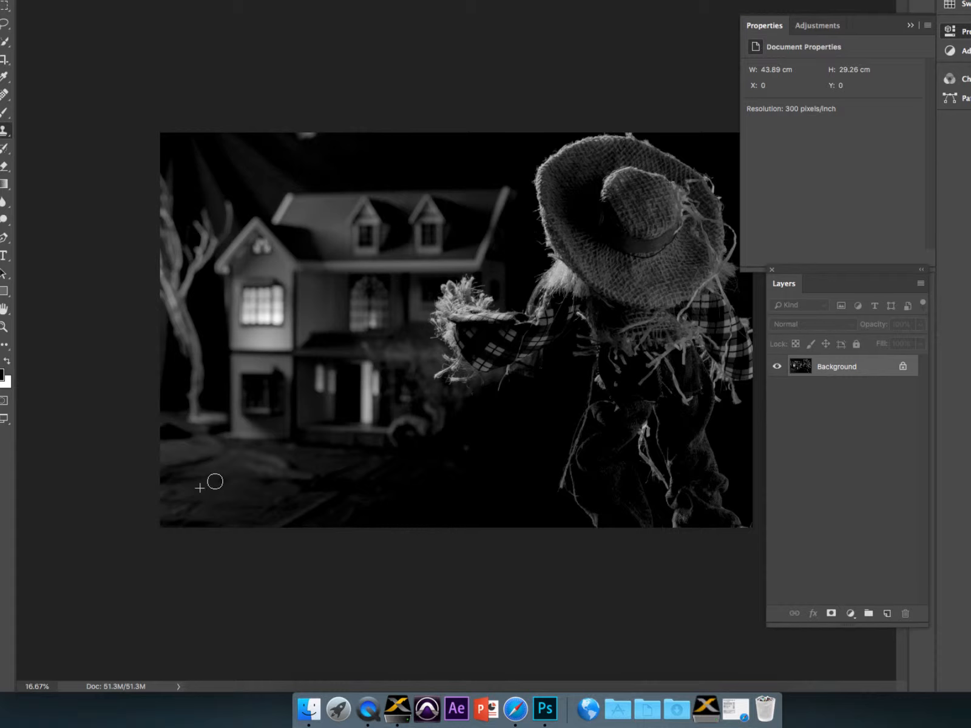
{"action": "mouse_move", "coordinate": [217, 487]}
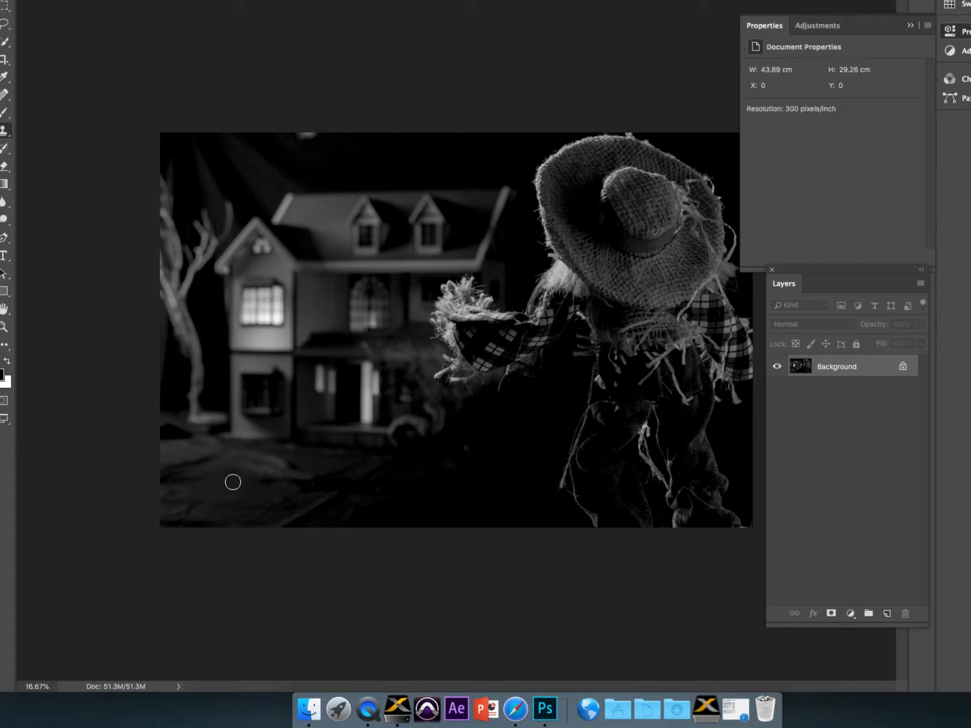
{"action": "mouse_move", "coordinate": [263, 493]}
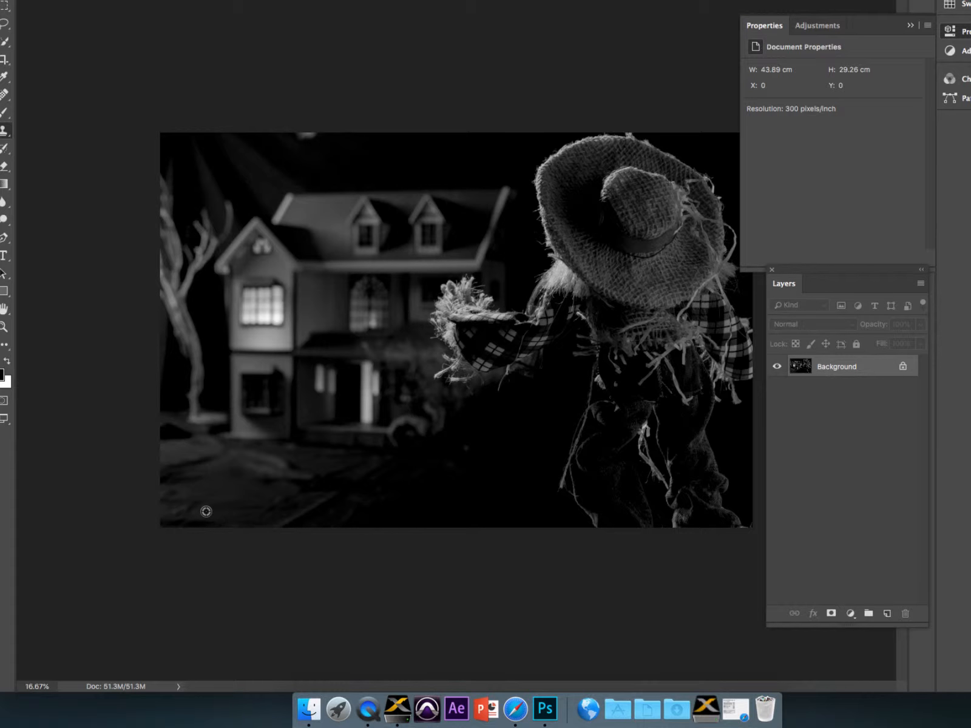
{"action": "mouse_move", "coordinate": [244, 491]}
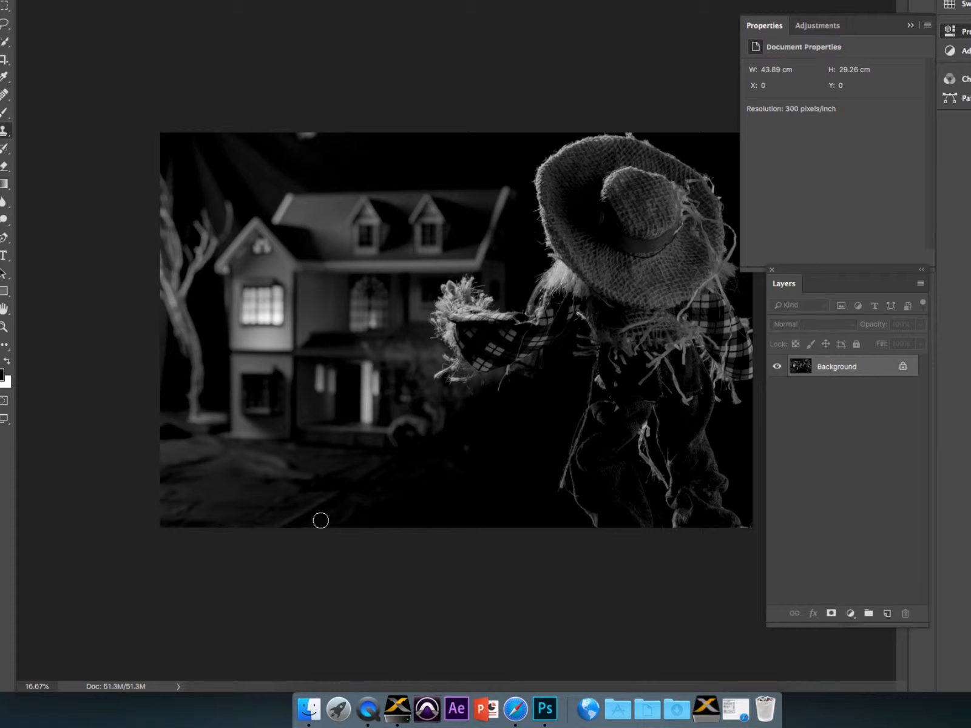
{"action": "mouse_move", "coordinate": [283, 510]}
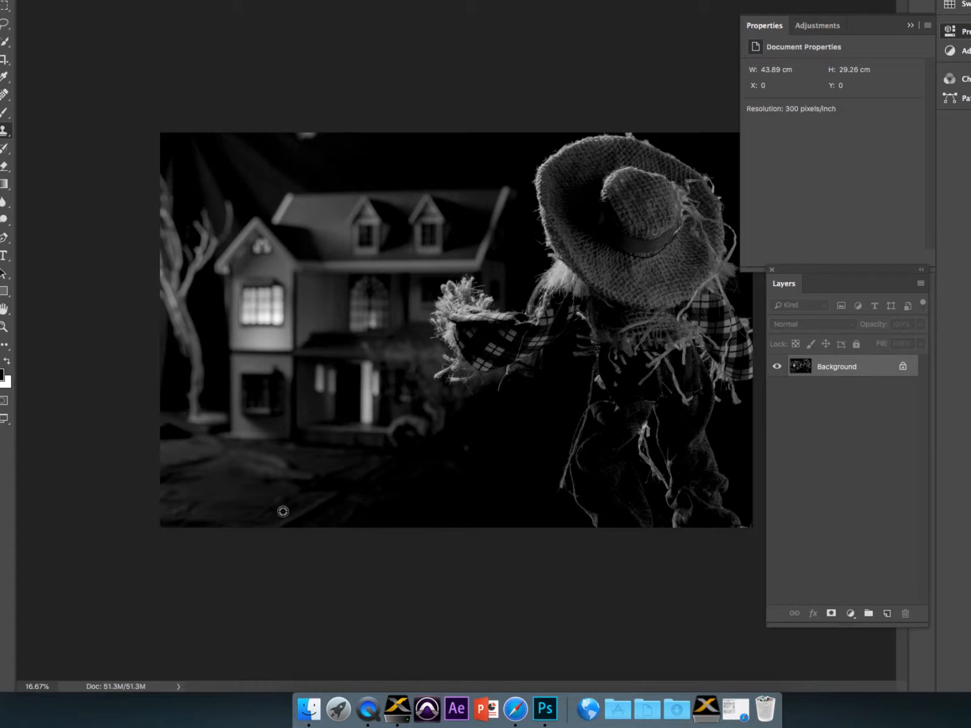
{"action": "mouse_move", "coordinate": [305, 520]}
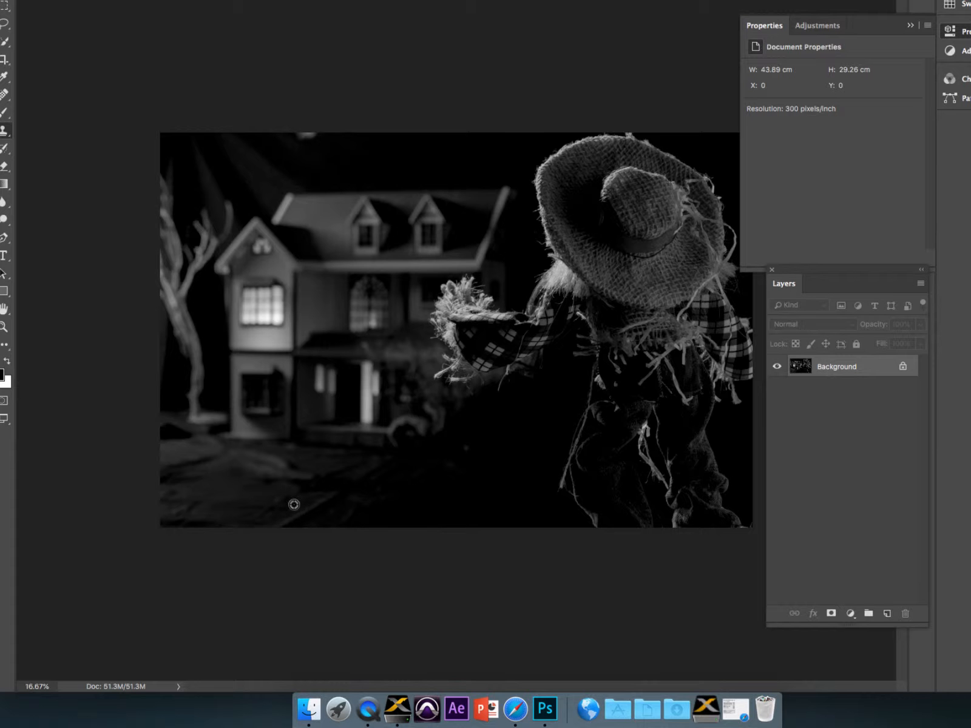
{"action": "mouse_move", "coordinate": [249, 526]}
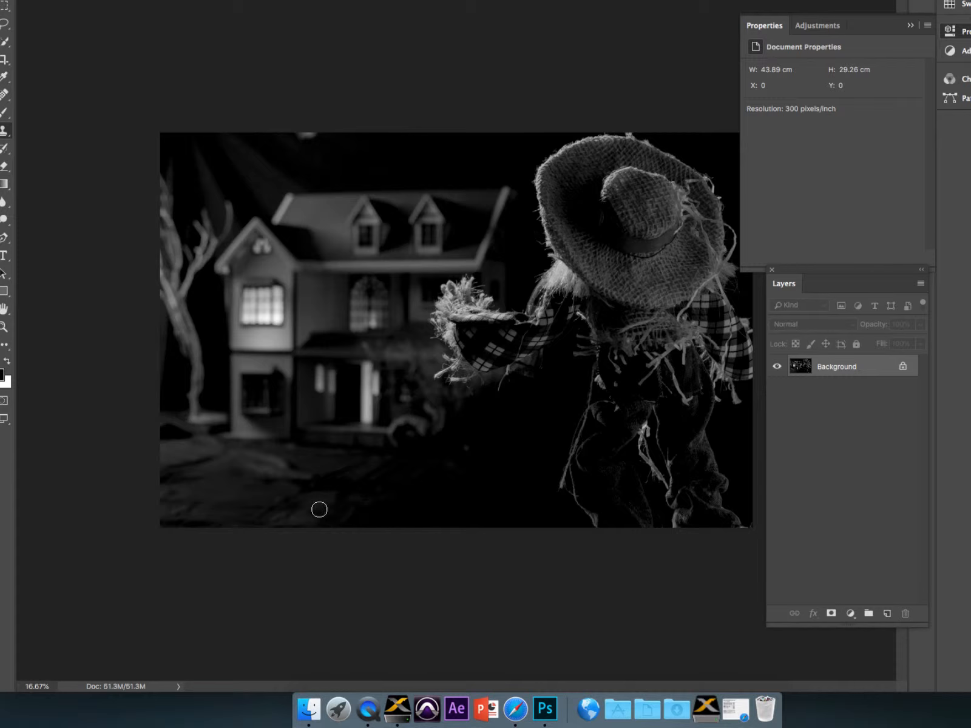
{"action": "mouse_move", "coordinate": [308, 500]}
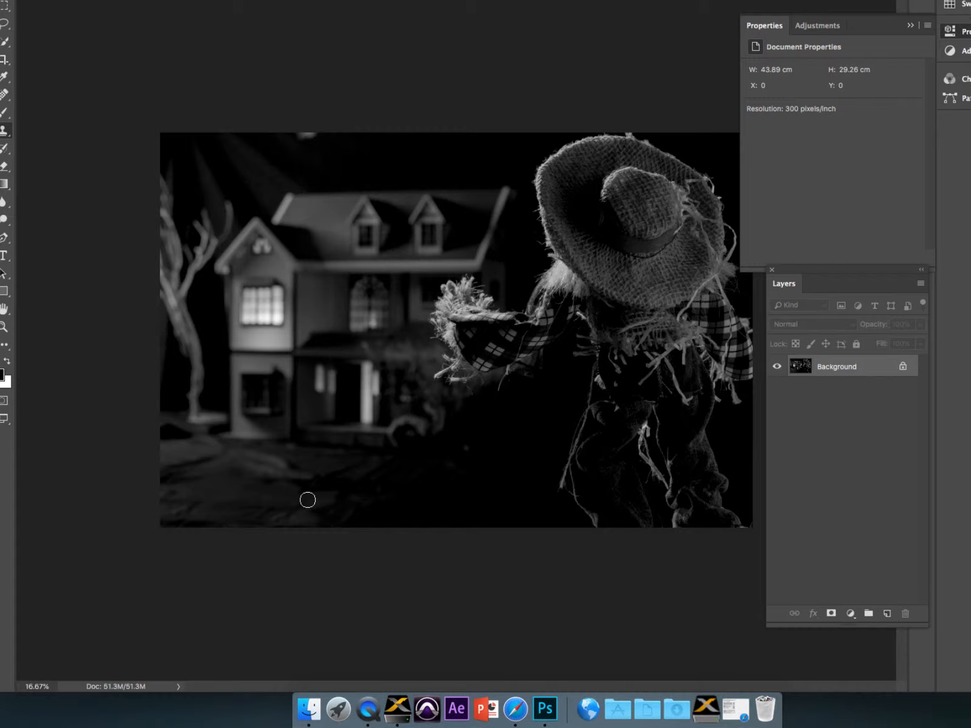
{"action": "mouse_move", "coordinate": [218, 534]}
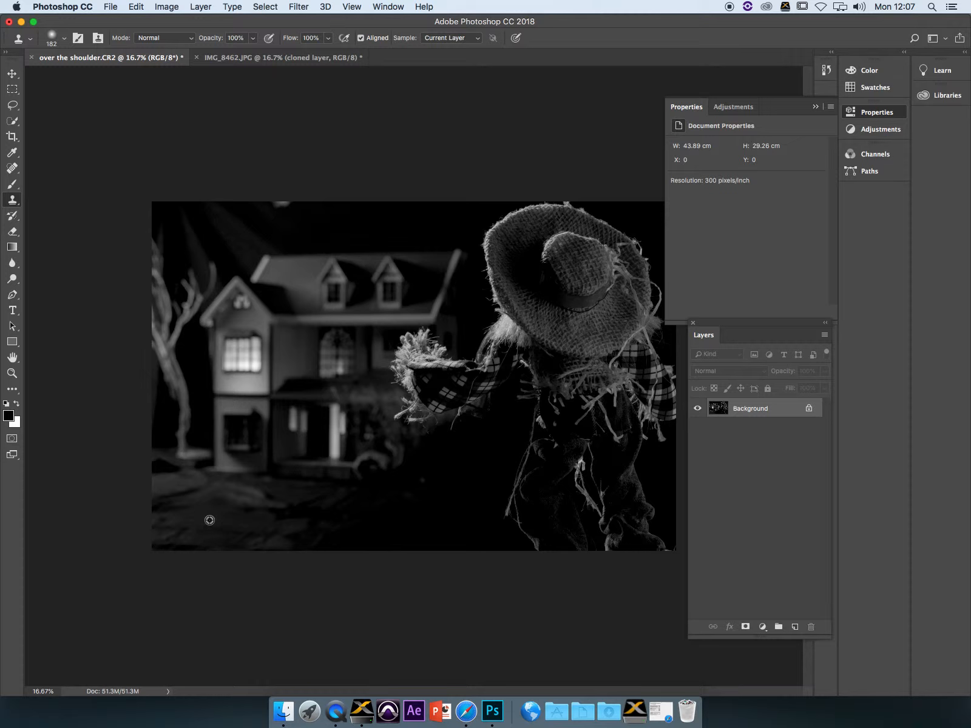
{"action": "mouse_move", "coordinate": [229, 517]}
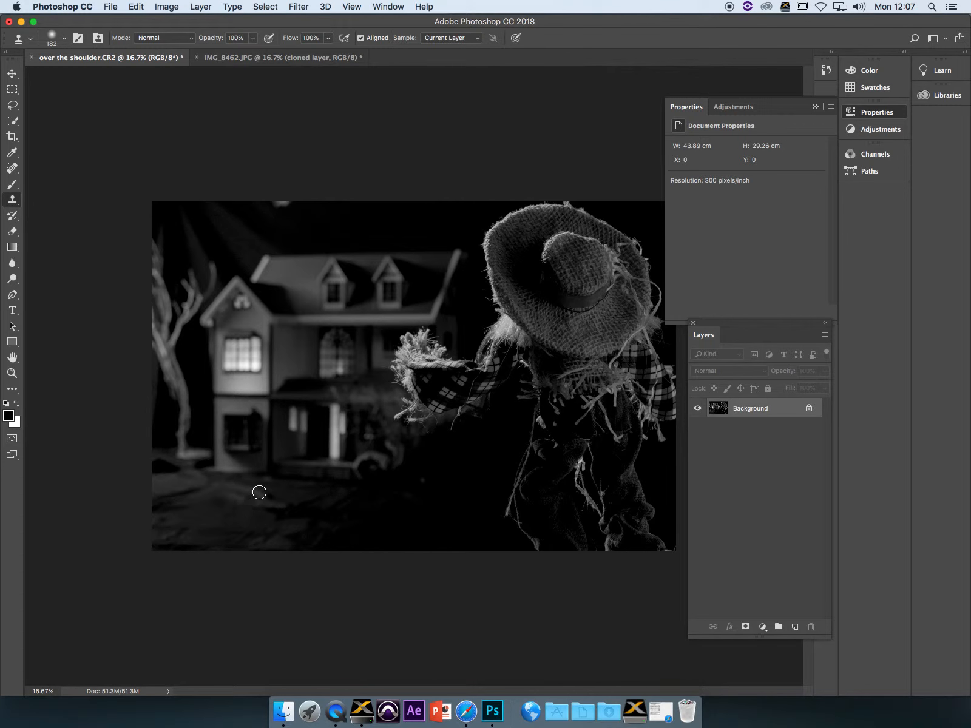
{"action": "mouse_move", "coordinate": [517, 120]}
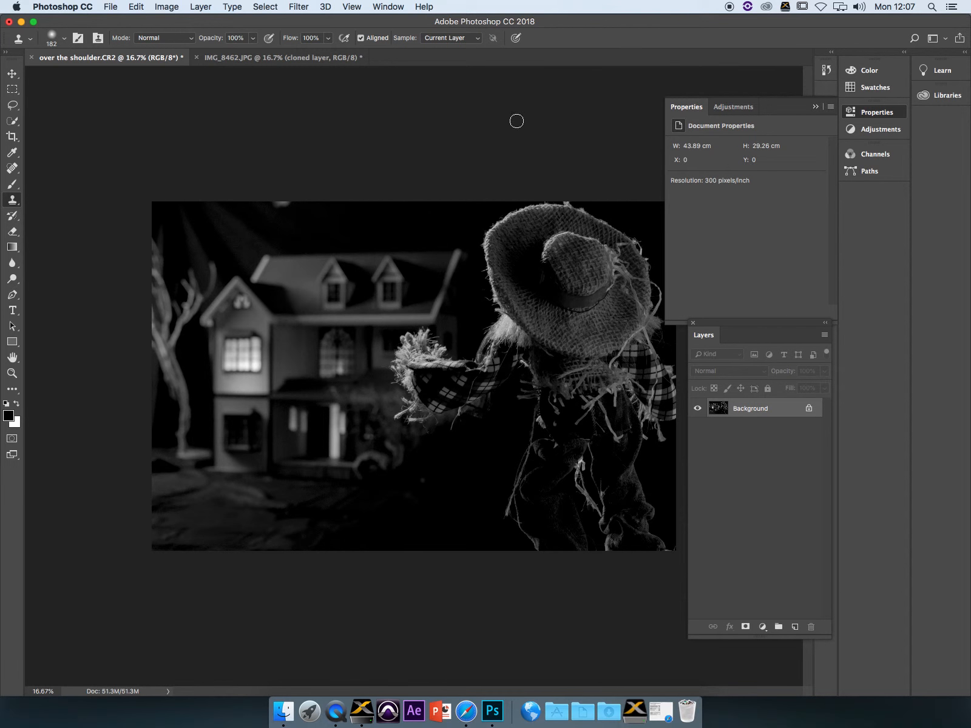